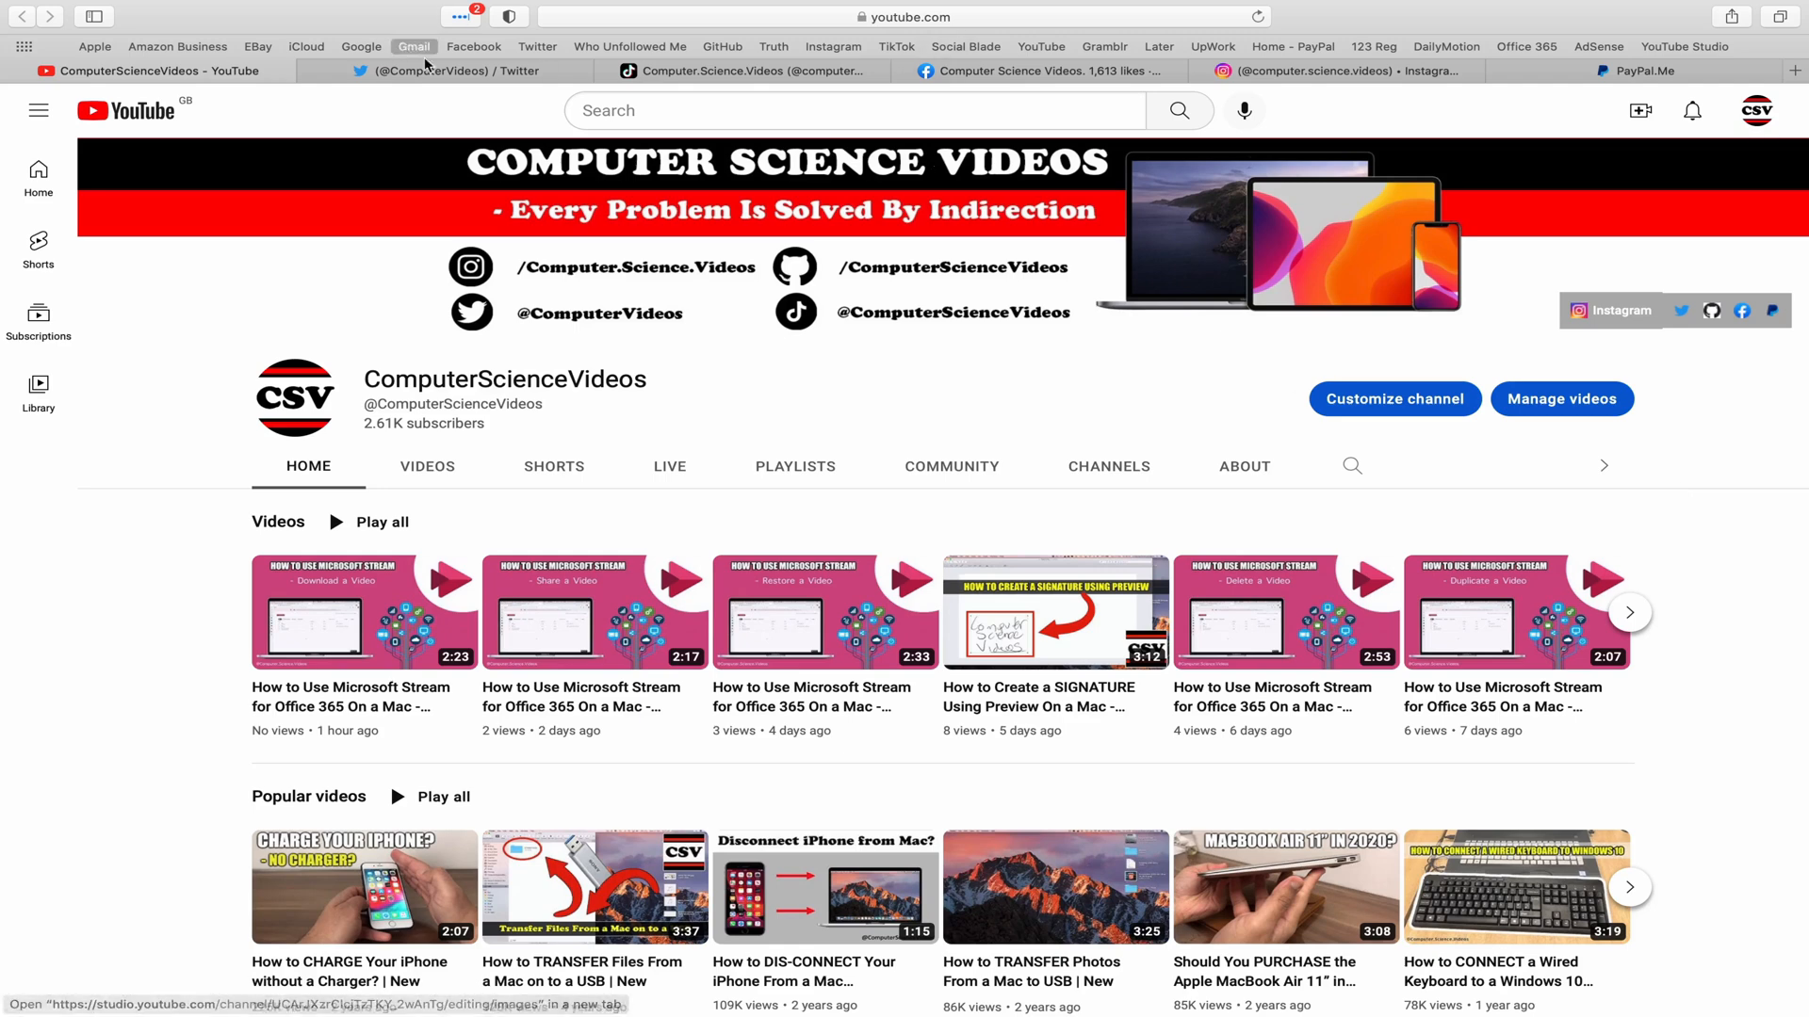
Step: Switch Safari to the channel's Twitter page, then its Instagram page
left_click(423, 70)
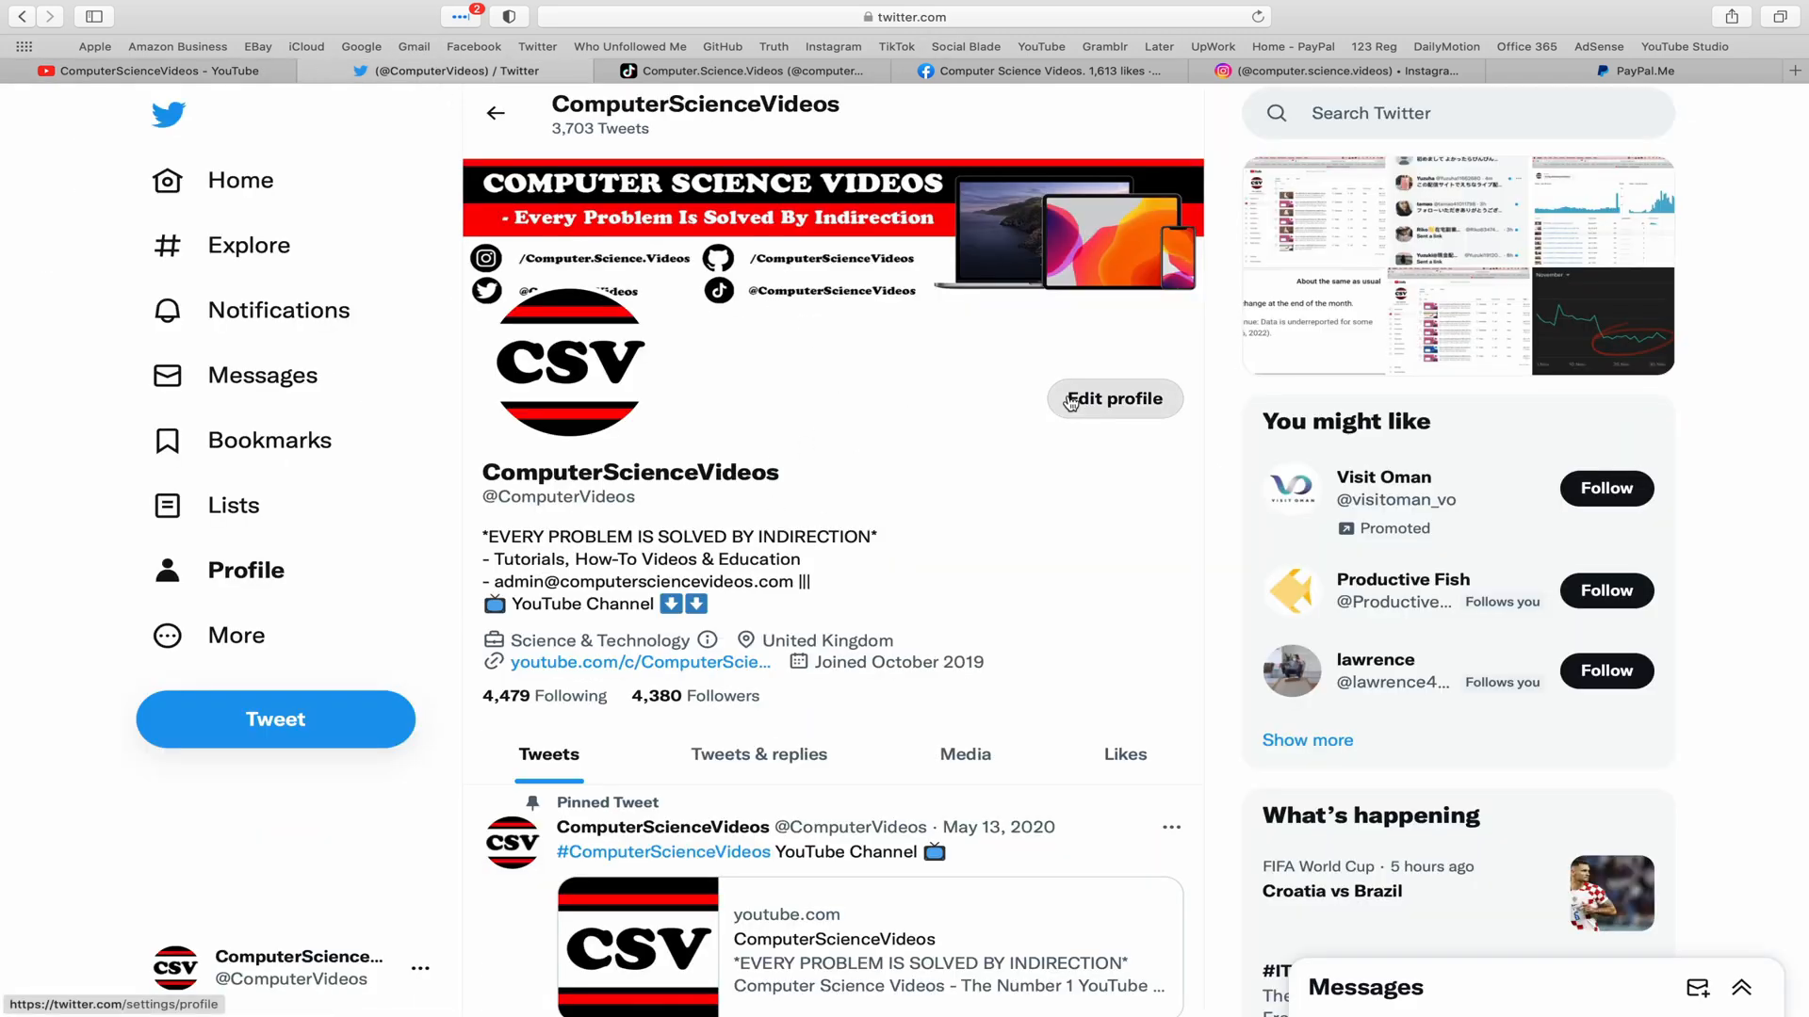
mouse_move(963, 405)
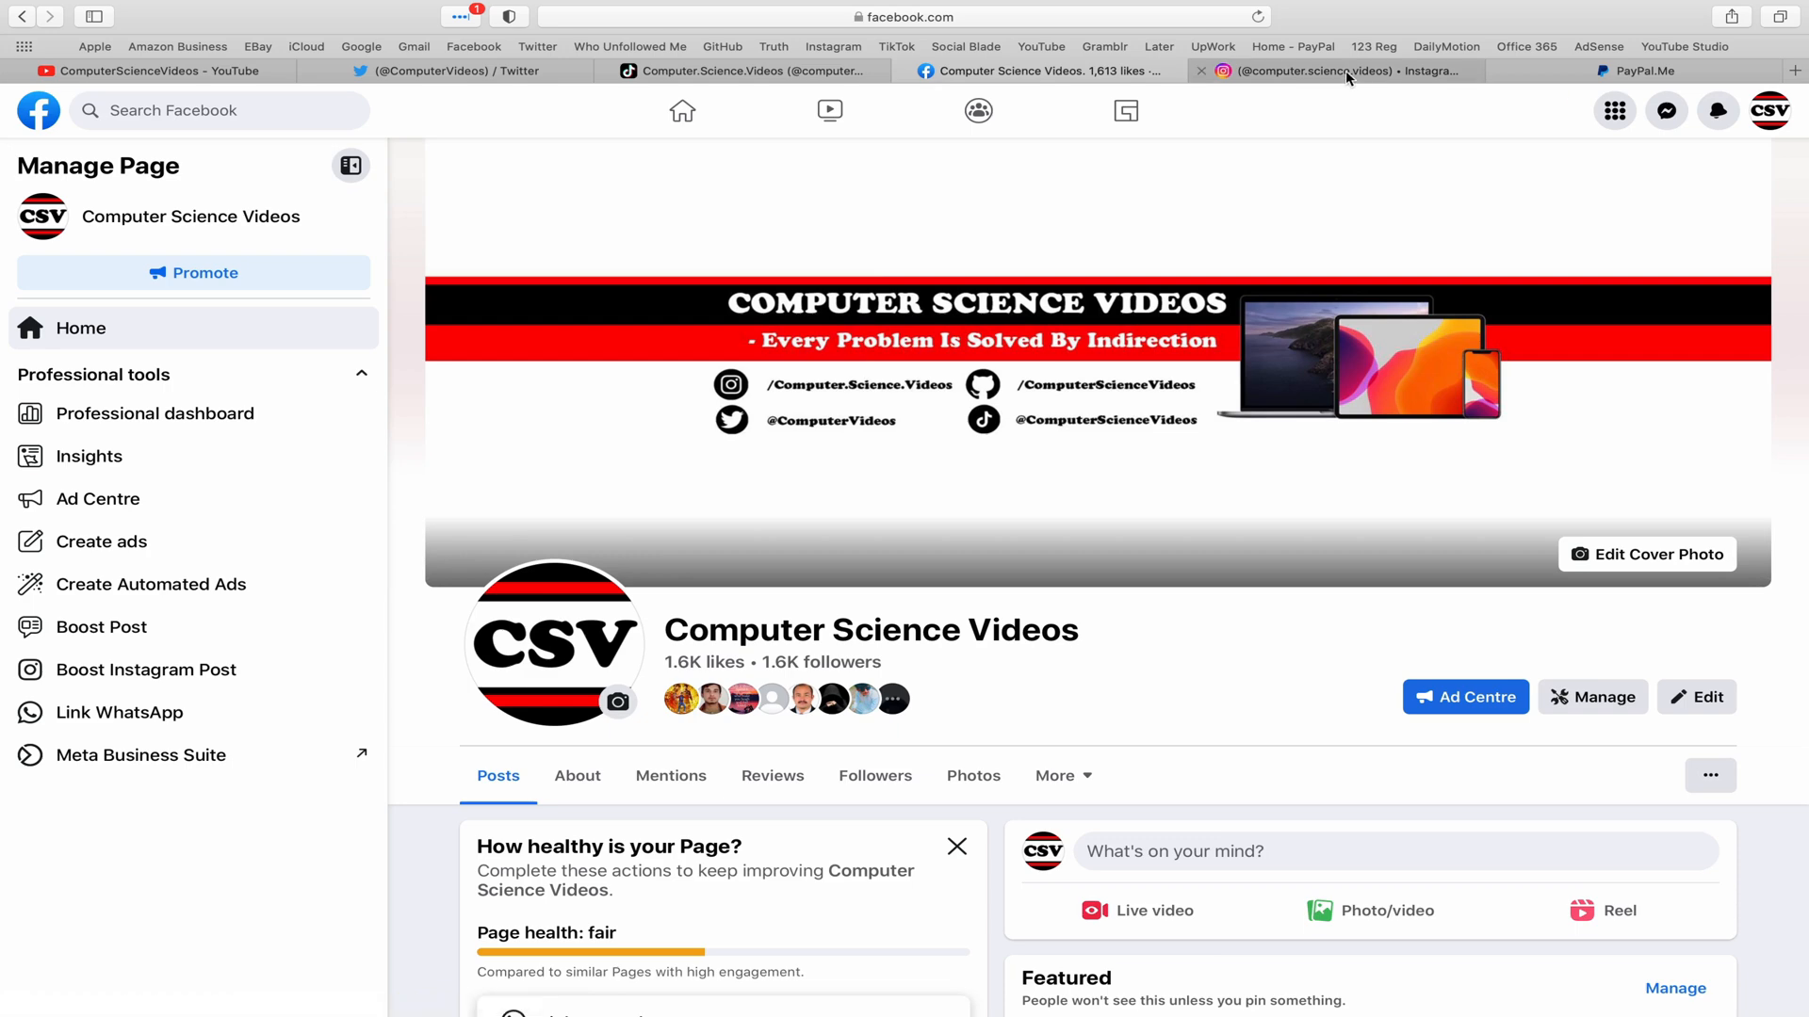
left_click(1316, 71)
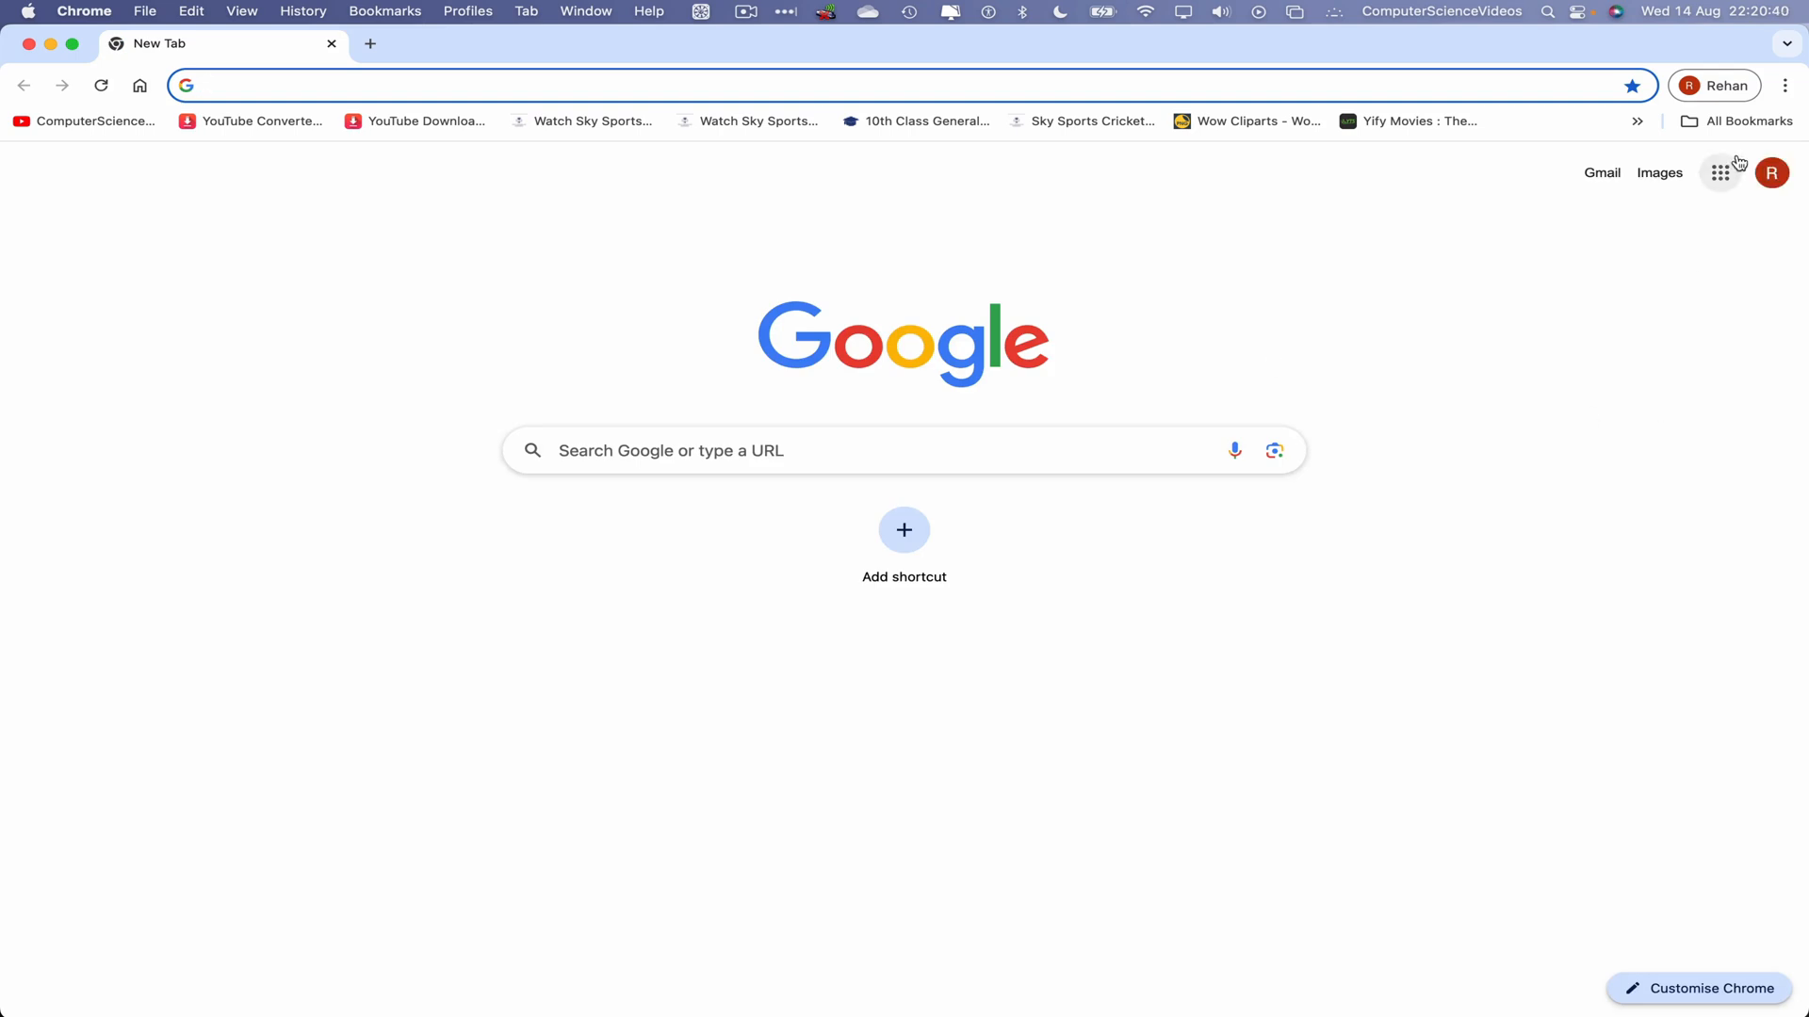
Step: Launch Google Drive from the Google apps grid on Chrome's new tab
left_click(1720, 173)
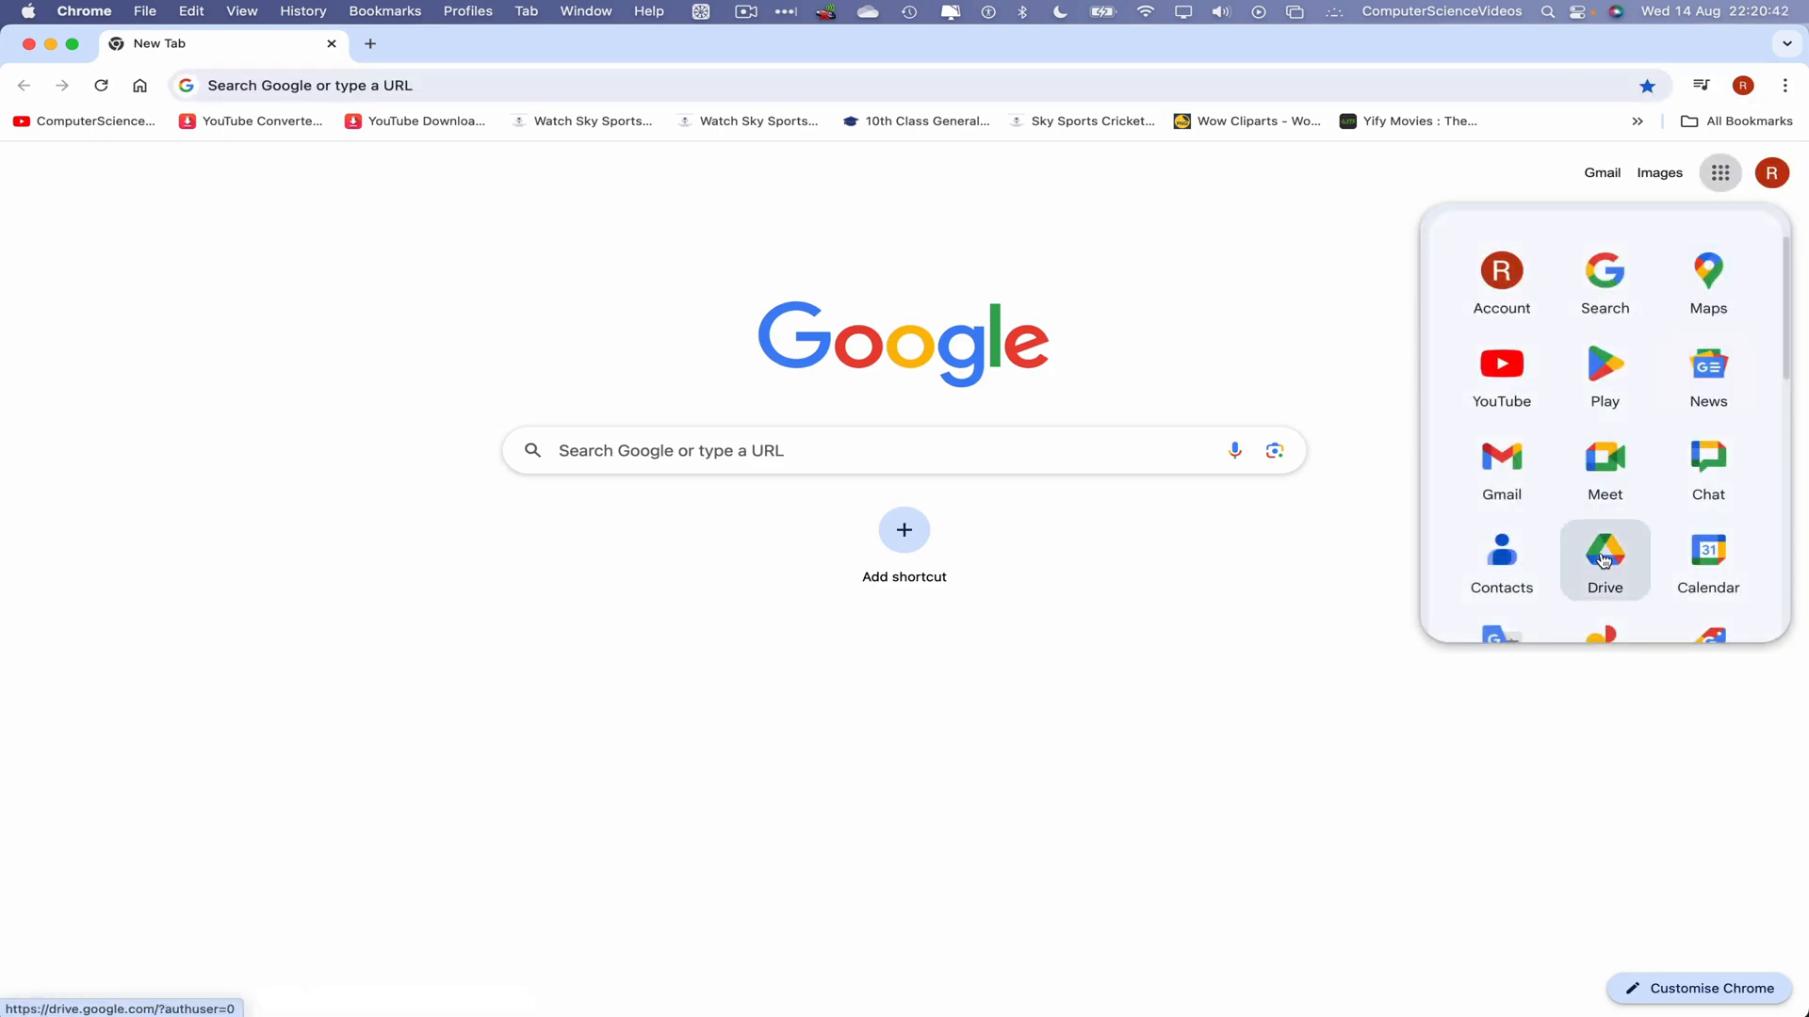
left_click(1604, 557)
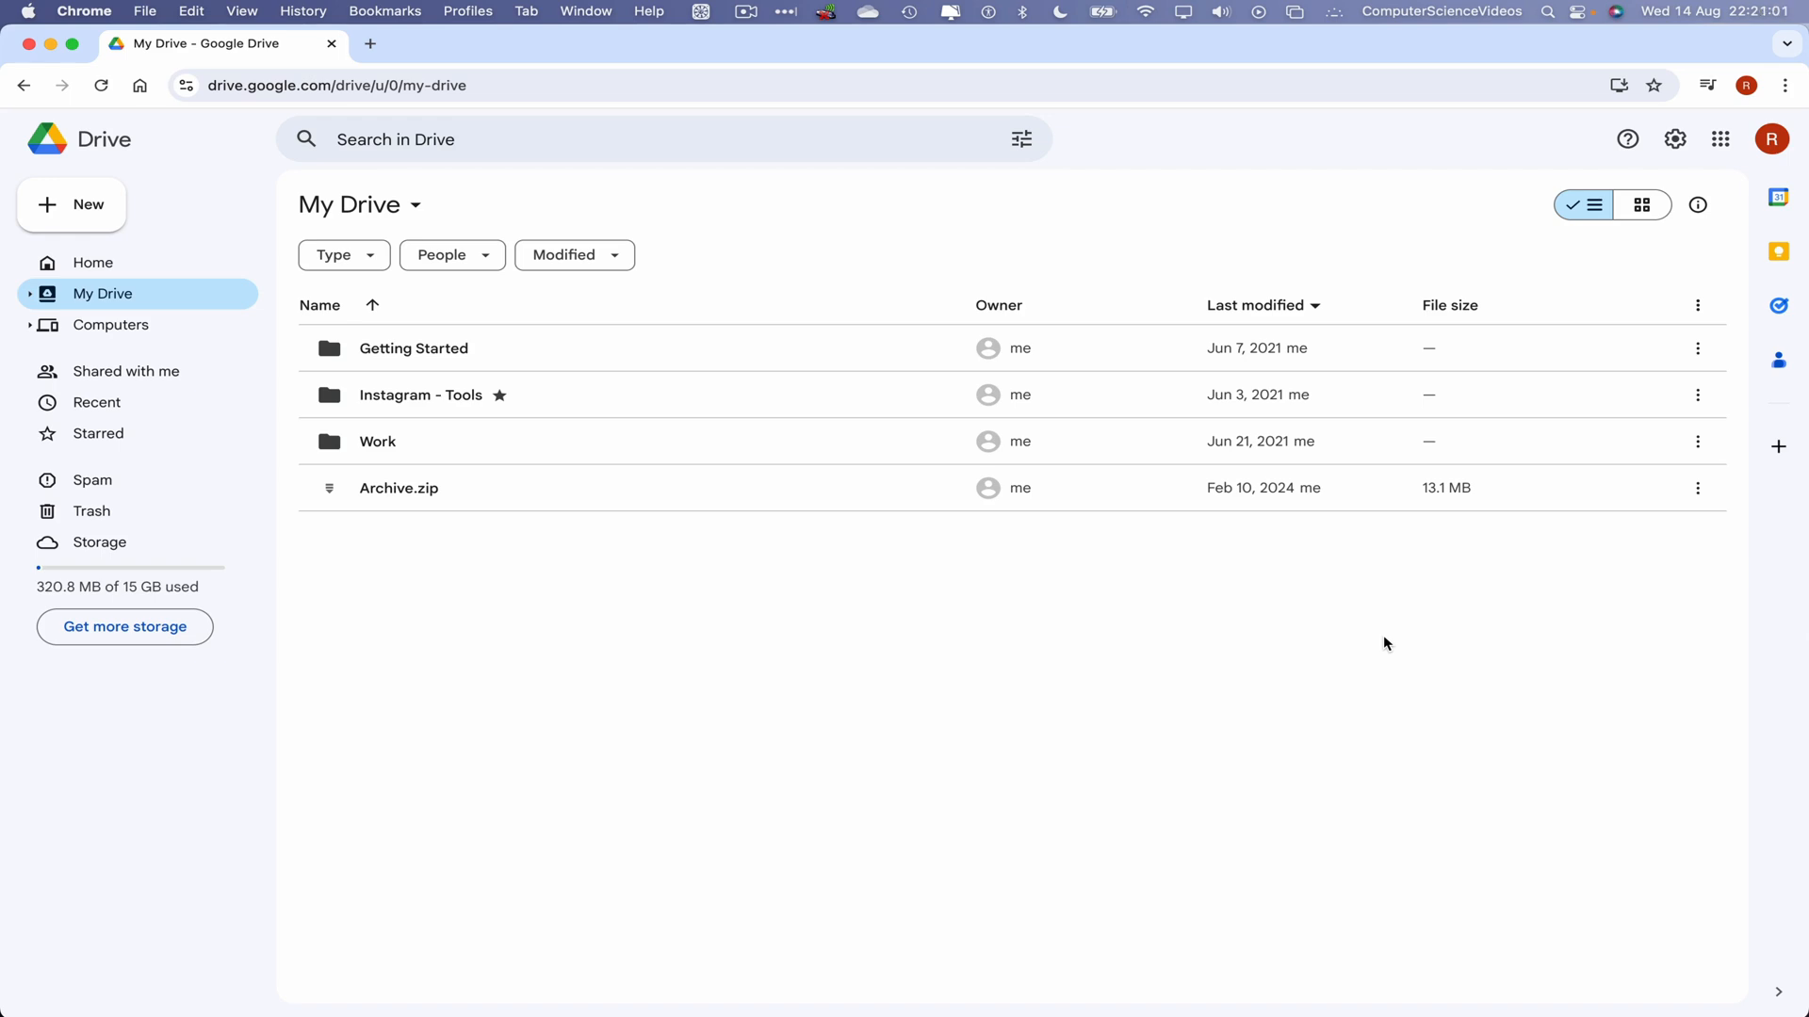
mouse_move(1506, 263)
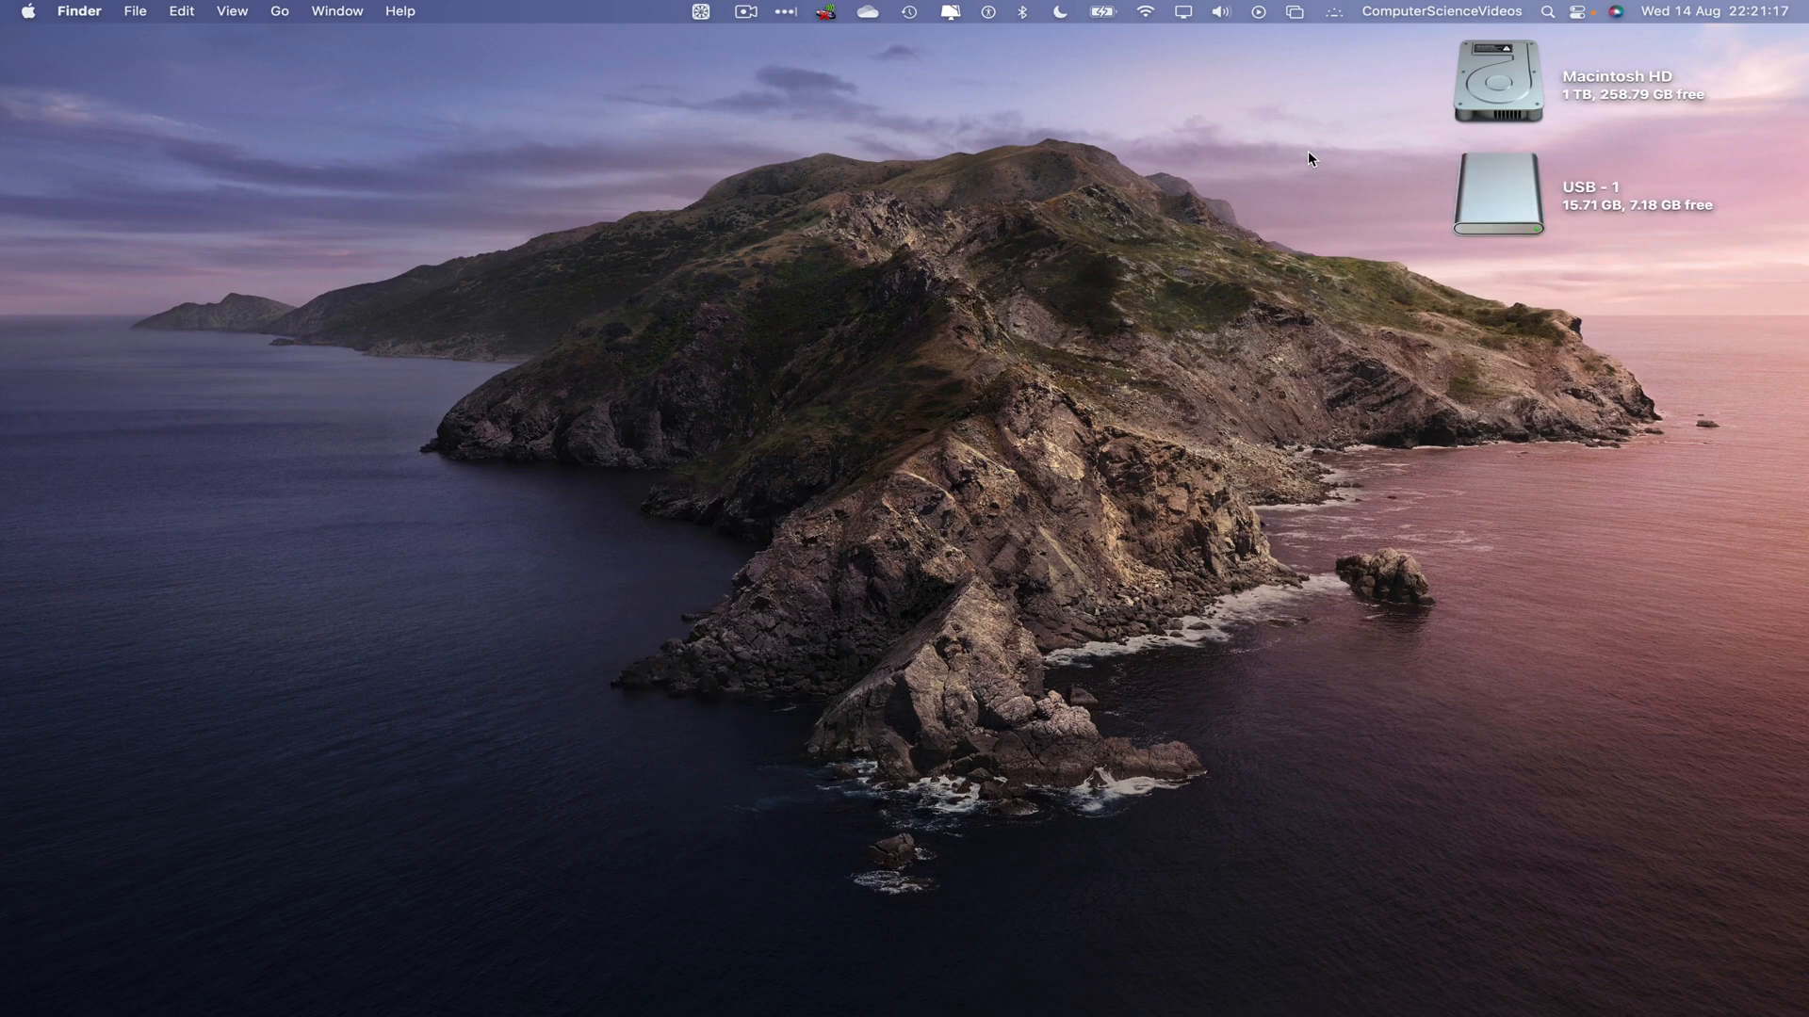
Step: Open the USB - 1 drive from its desktop icon in Finder
left_click(1496, 194)
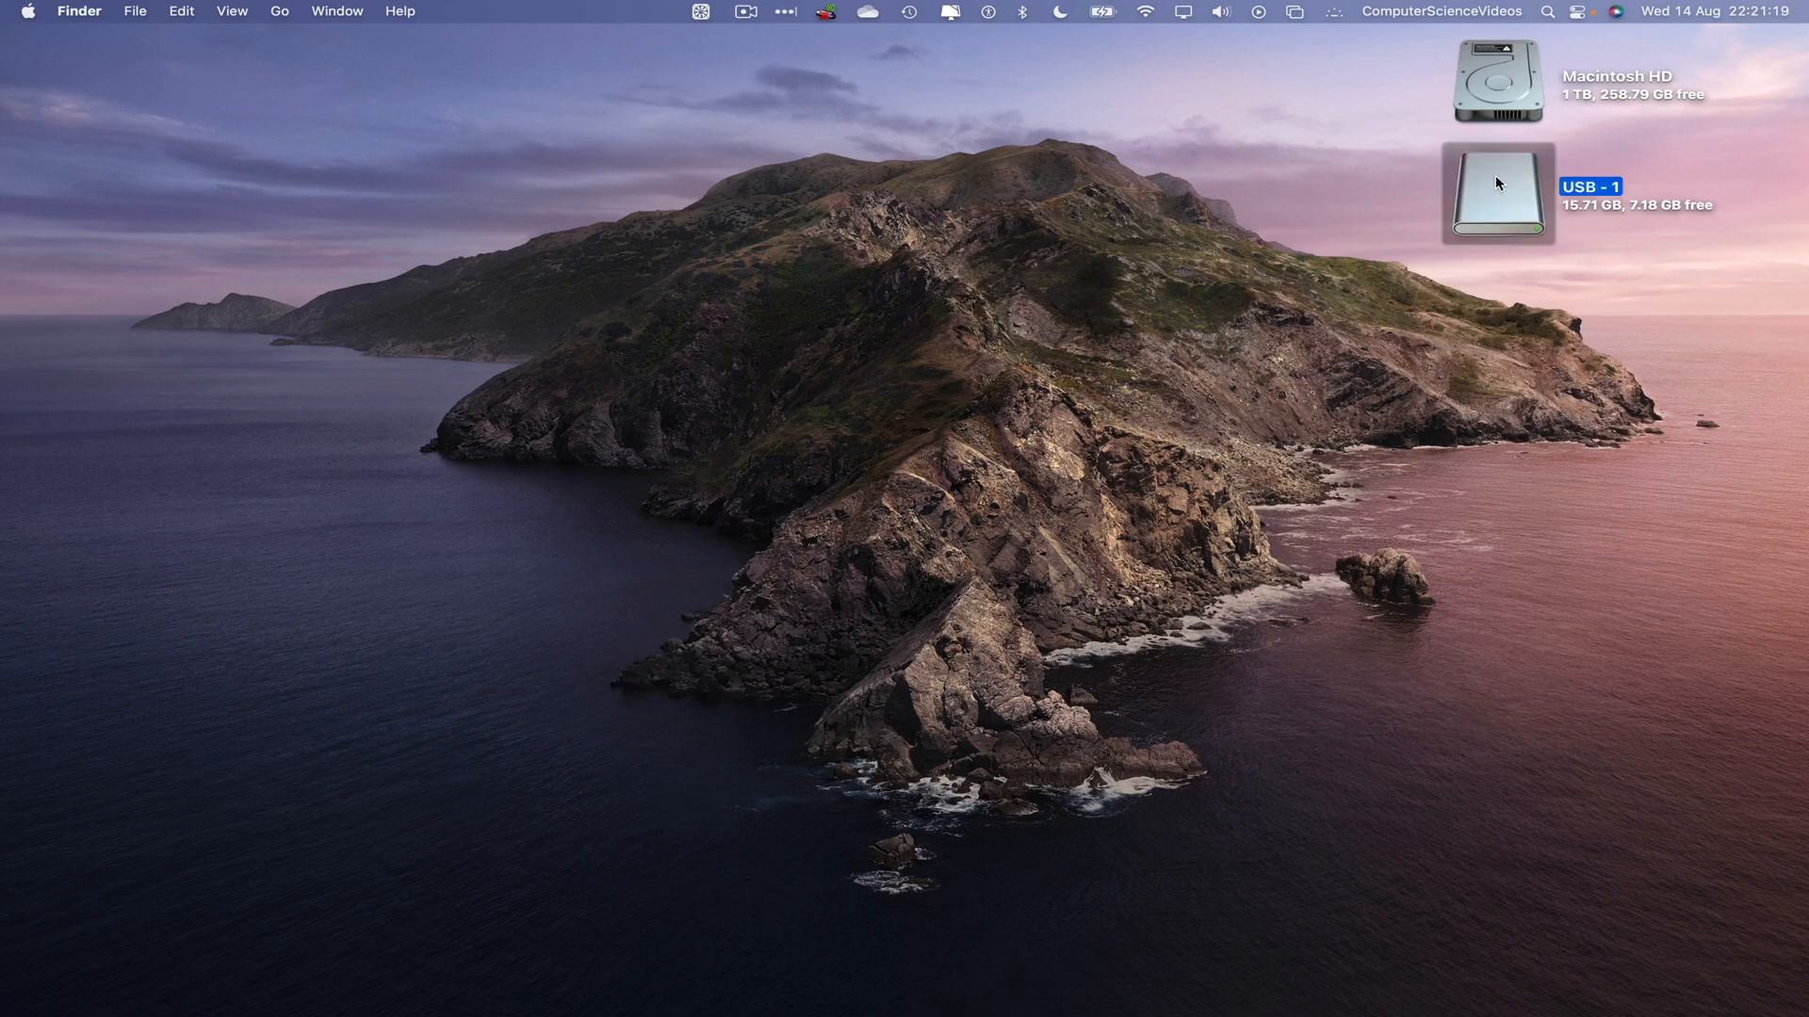
double_click(1497, 194)
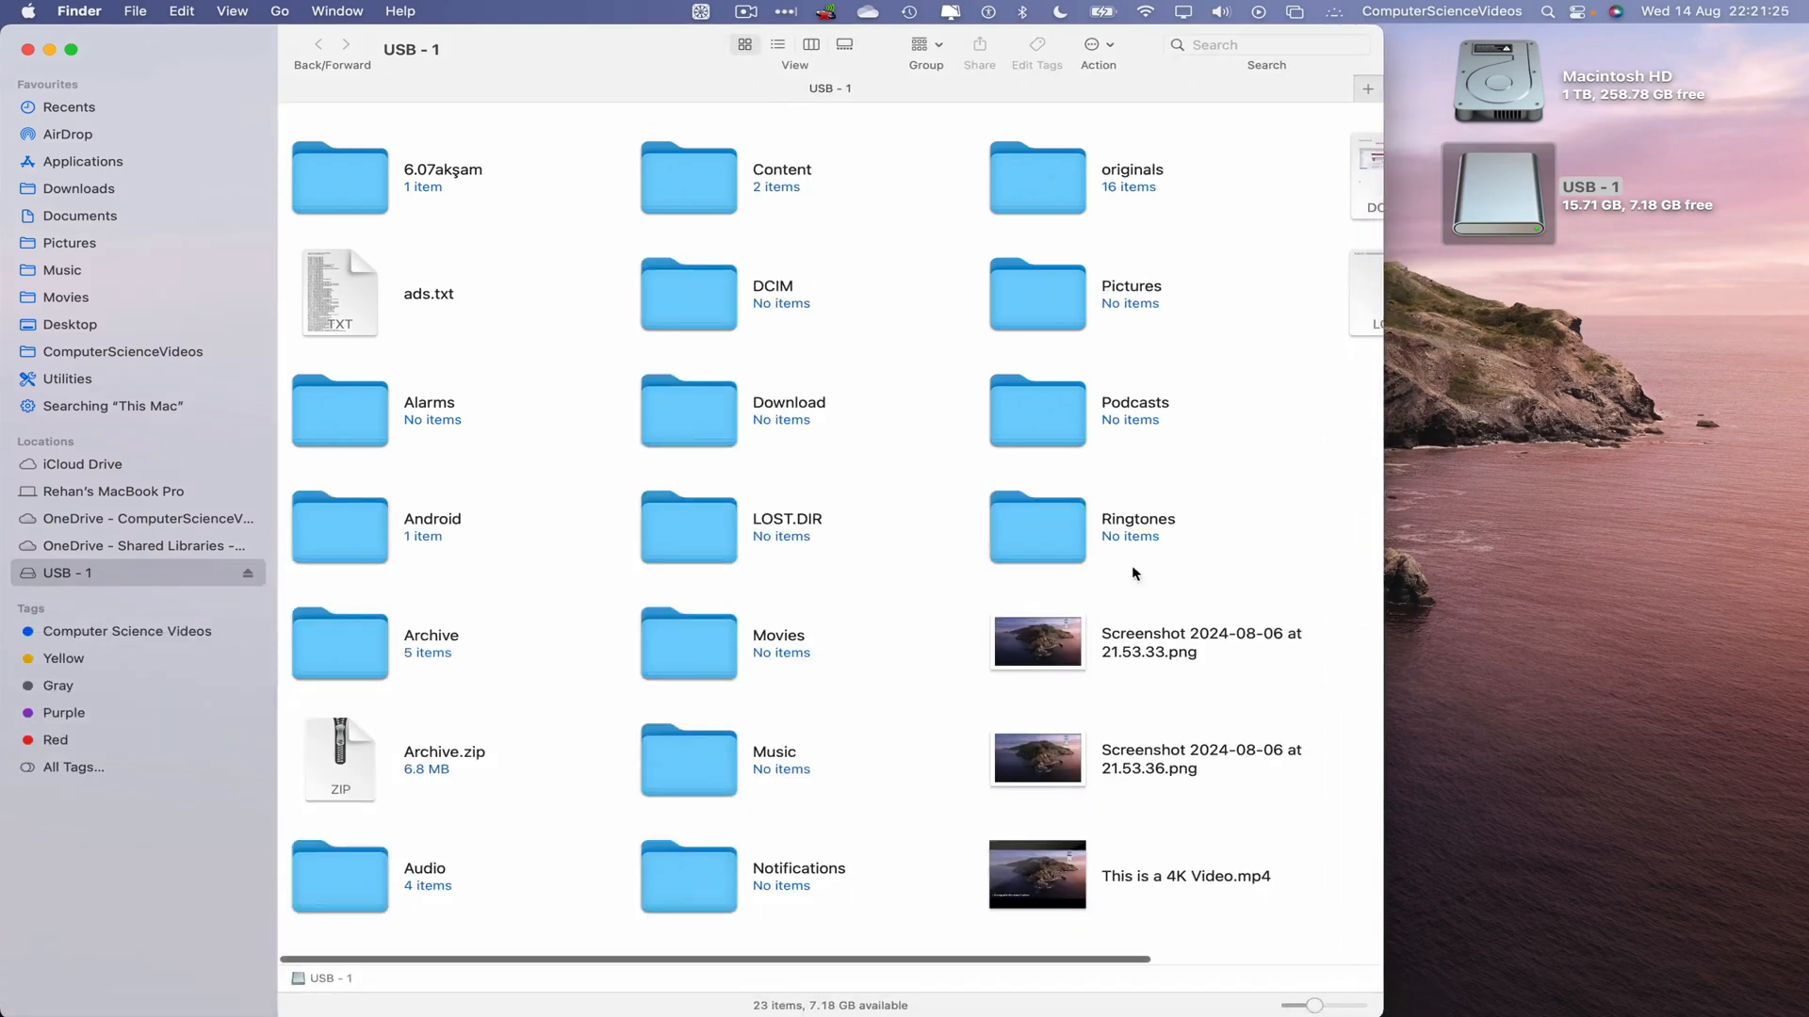
mouse_move(740, 533)
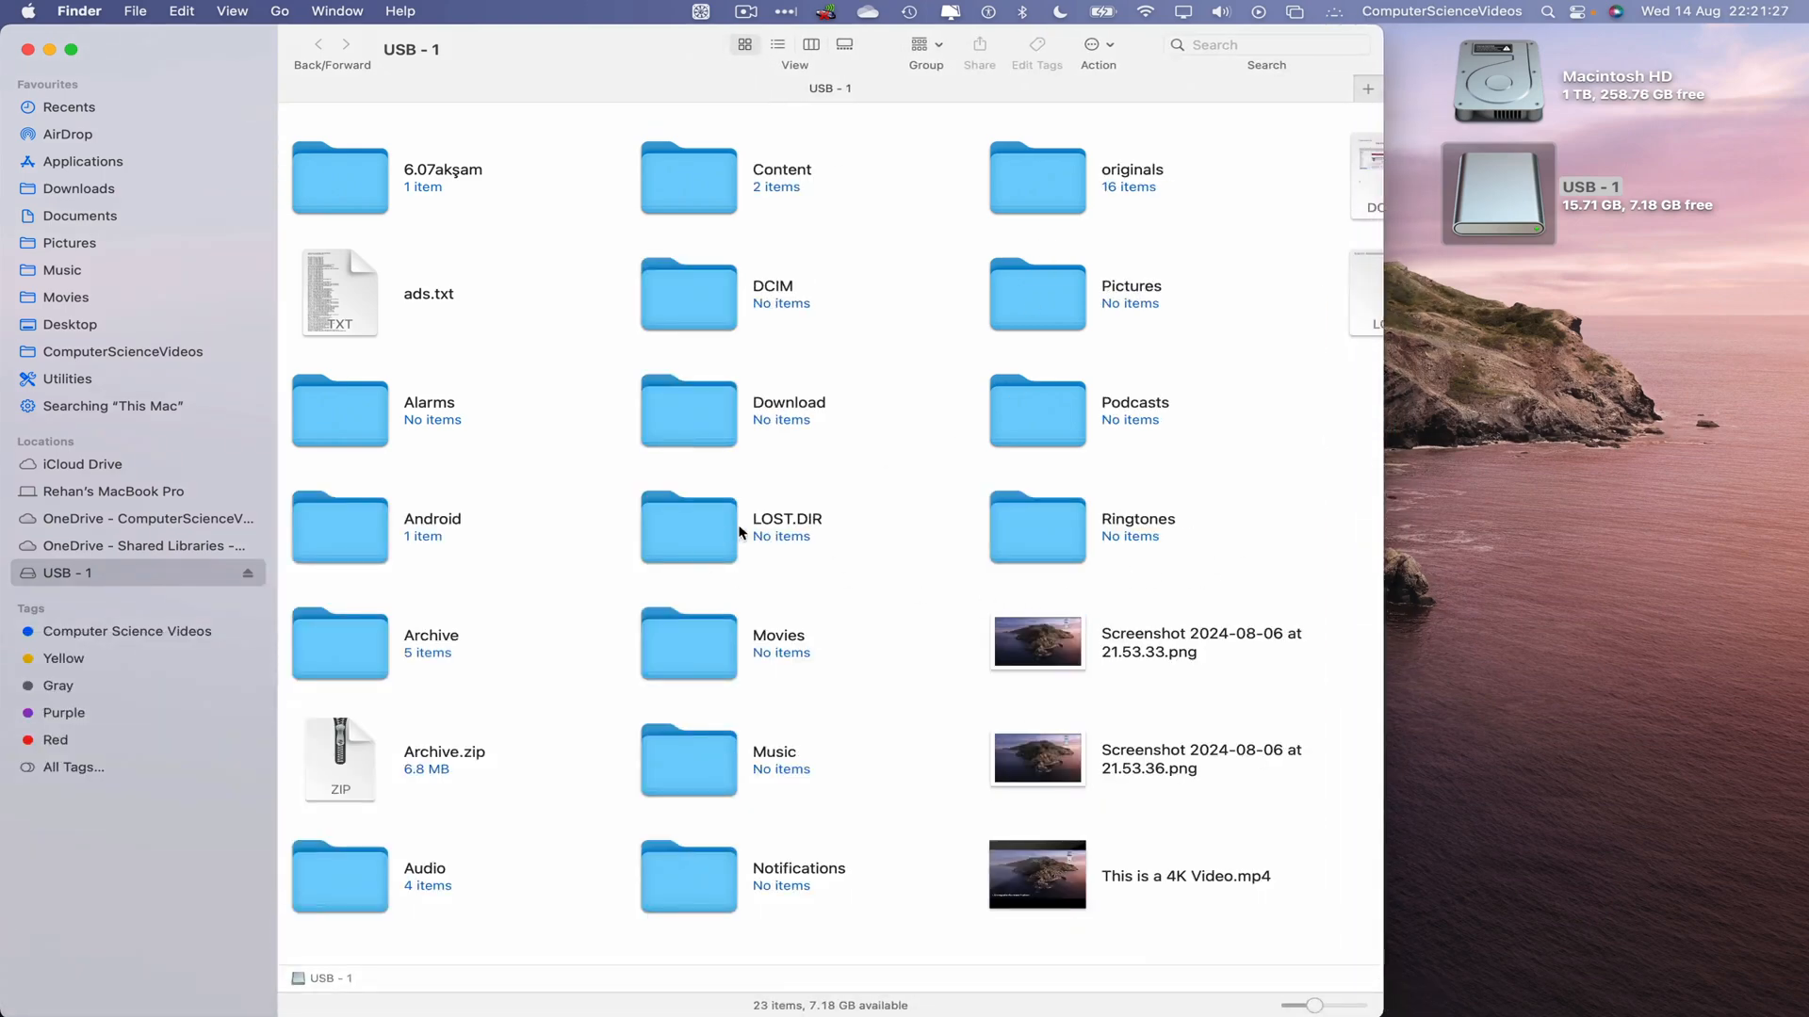
mouse_move(1507, 981)
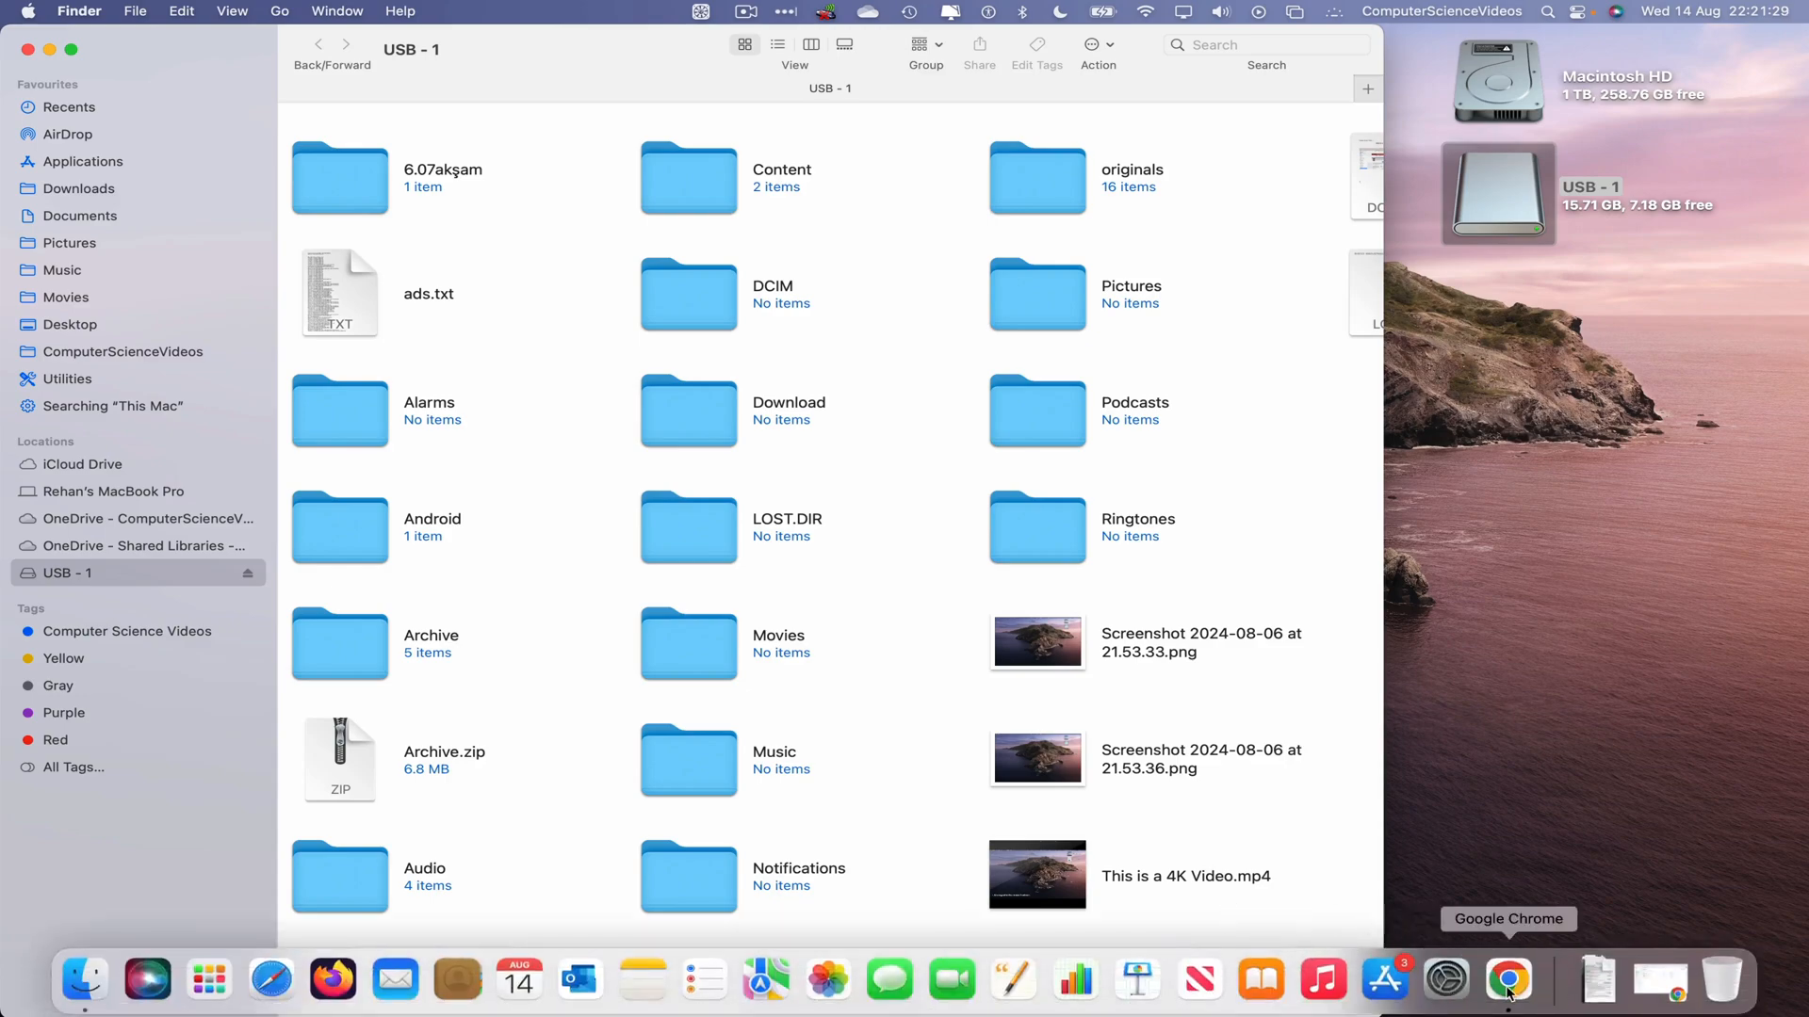
Step: Create a folder named 'USB' in My Drive and open it
left_click(1507, 979)
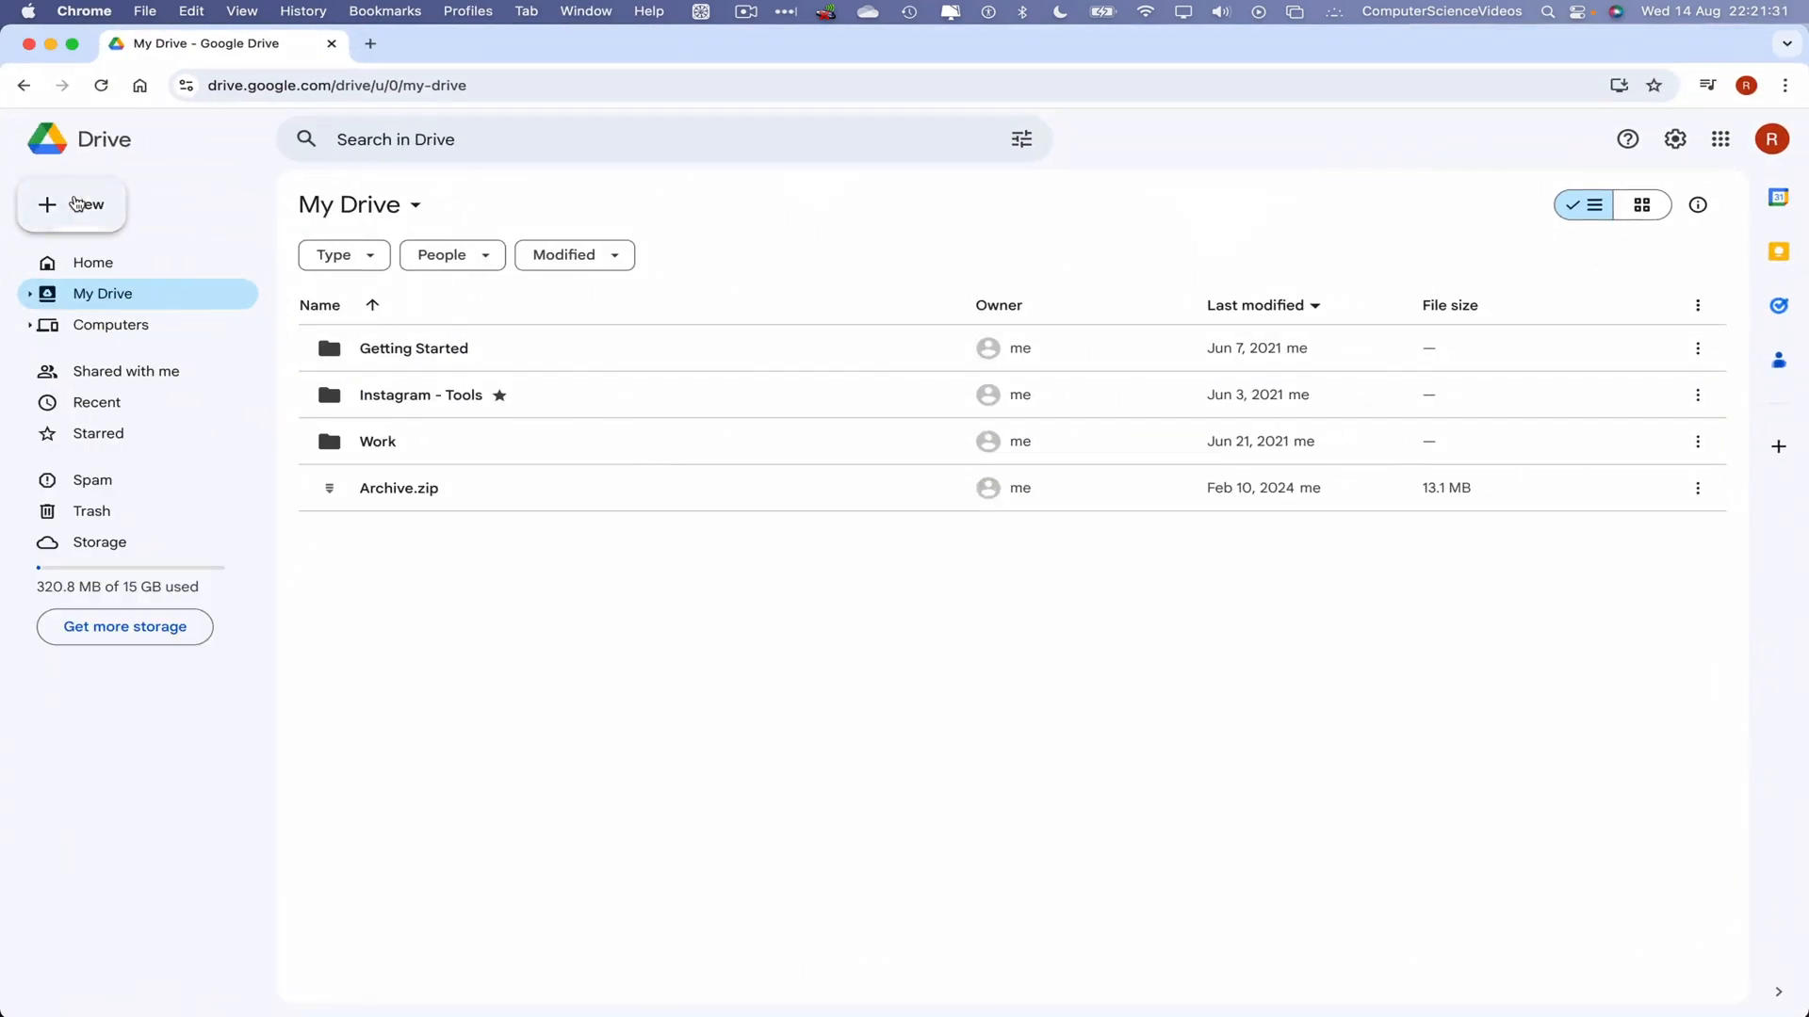
left_click(72, 204)
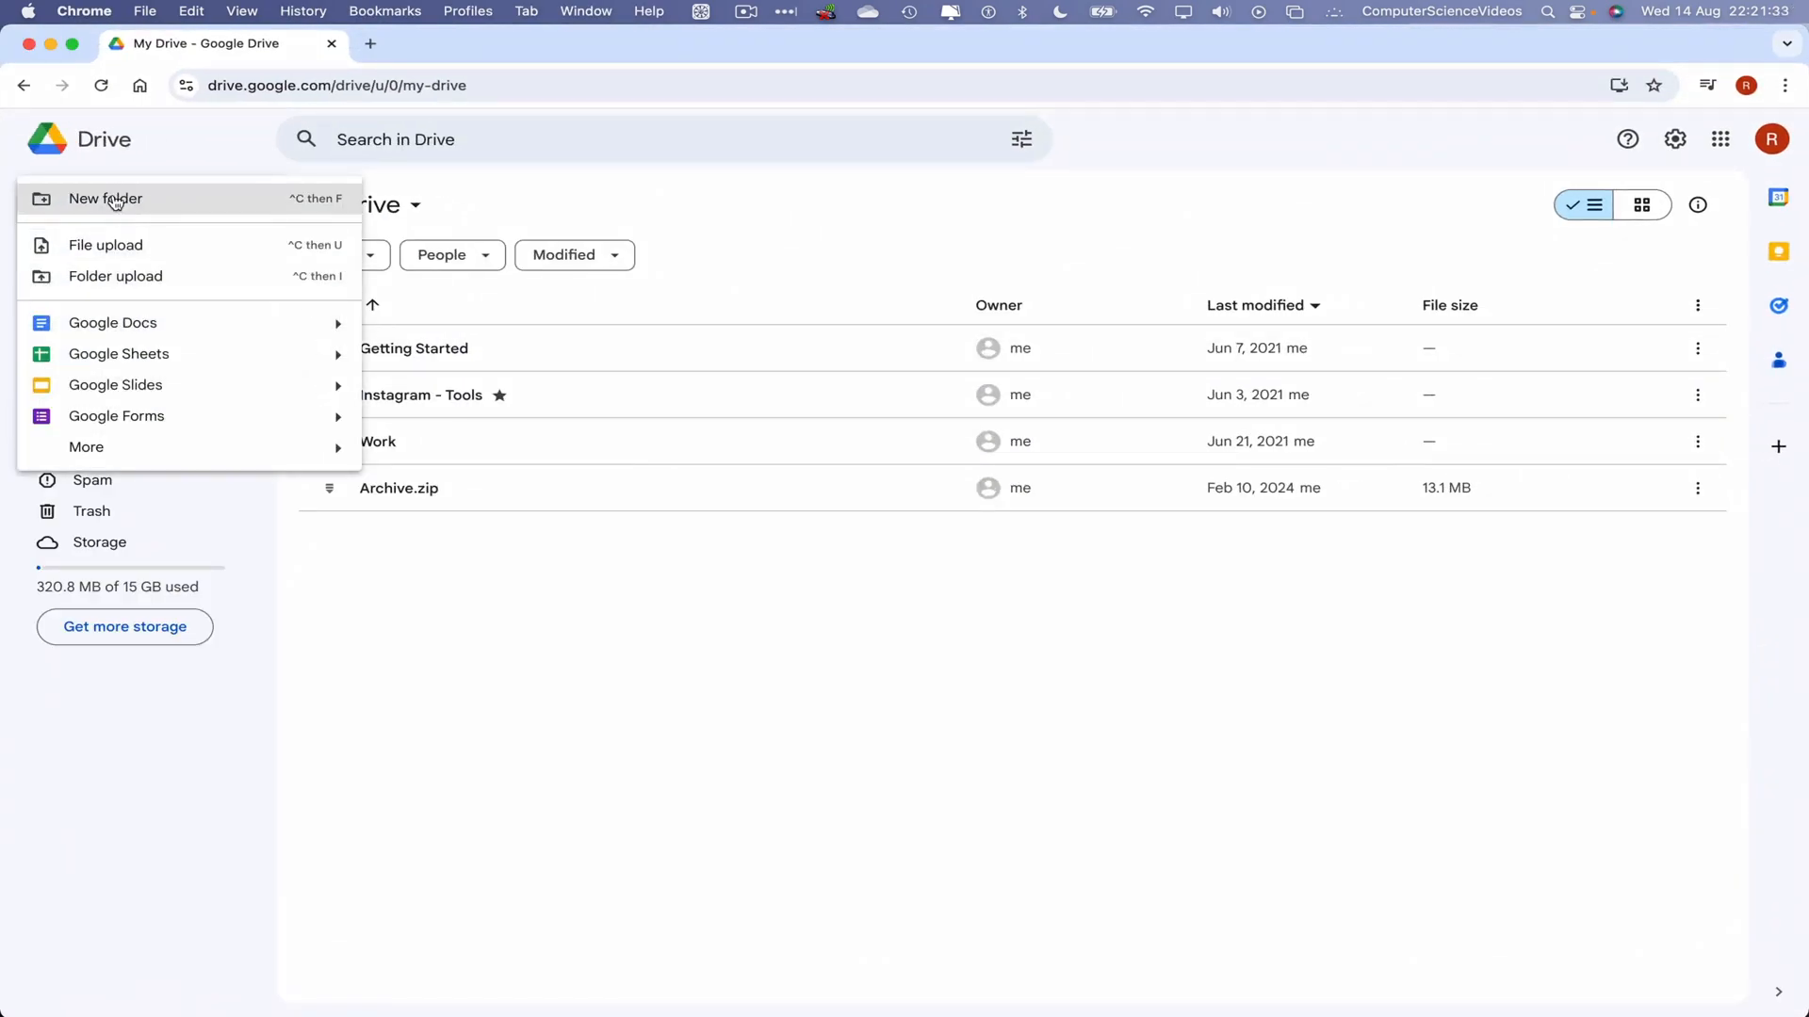
left_click(105, 199)
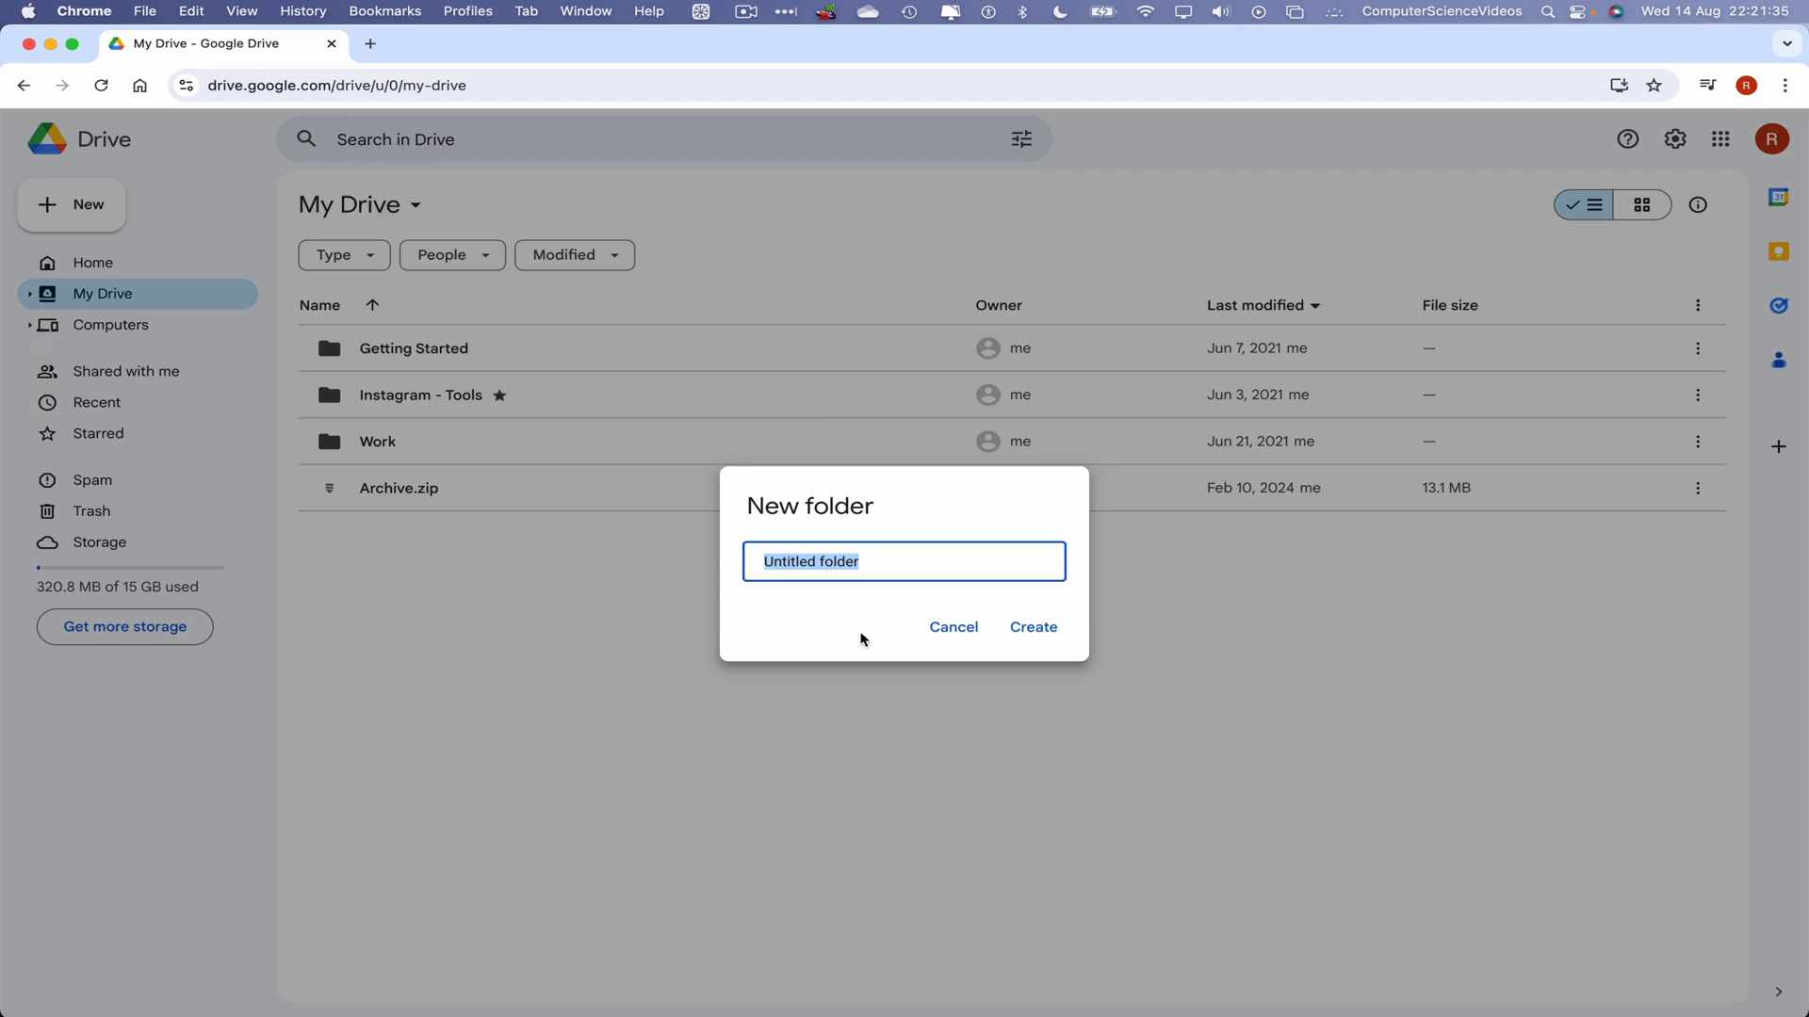
type("USB")
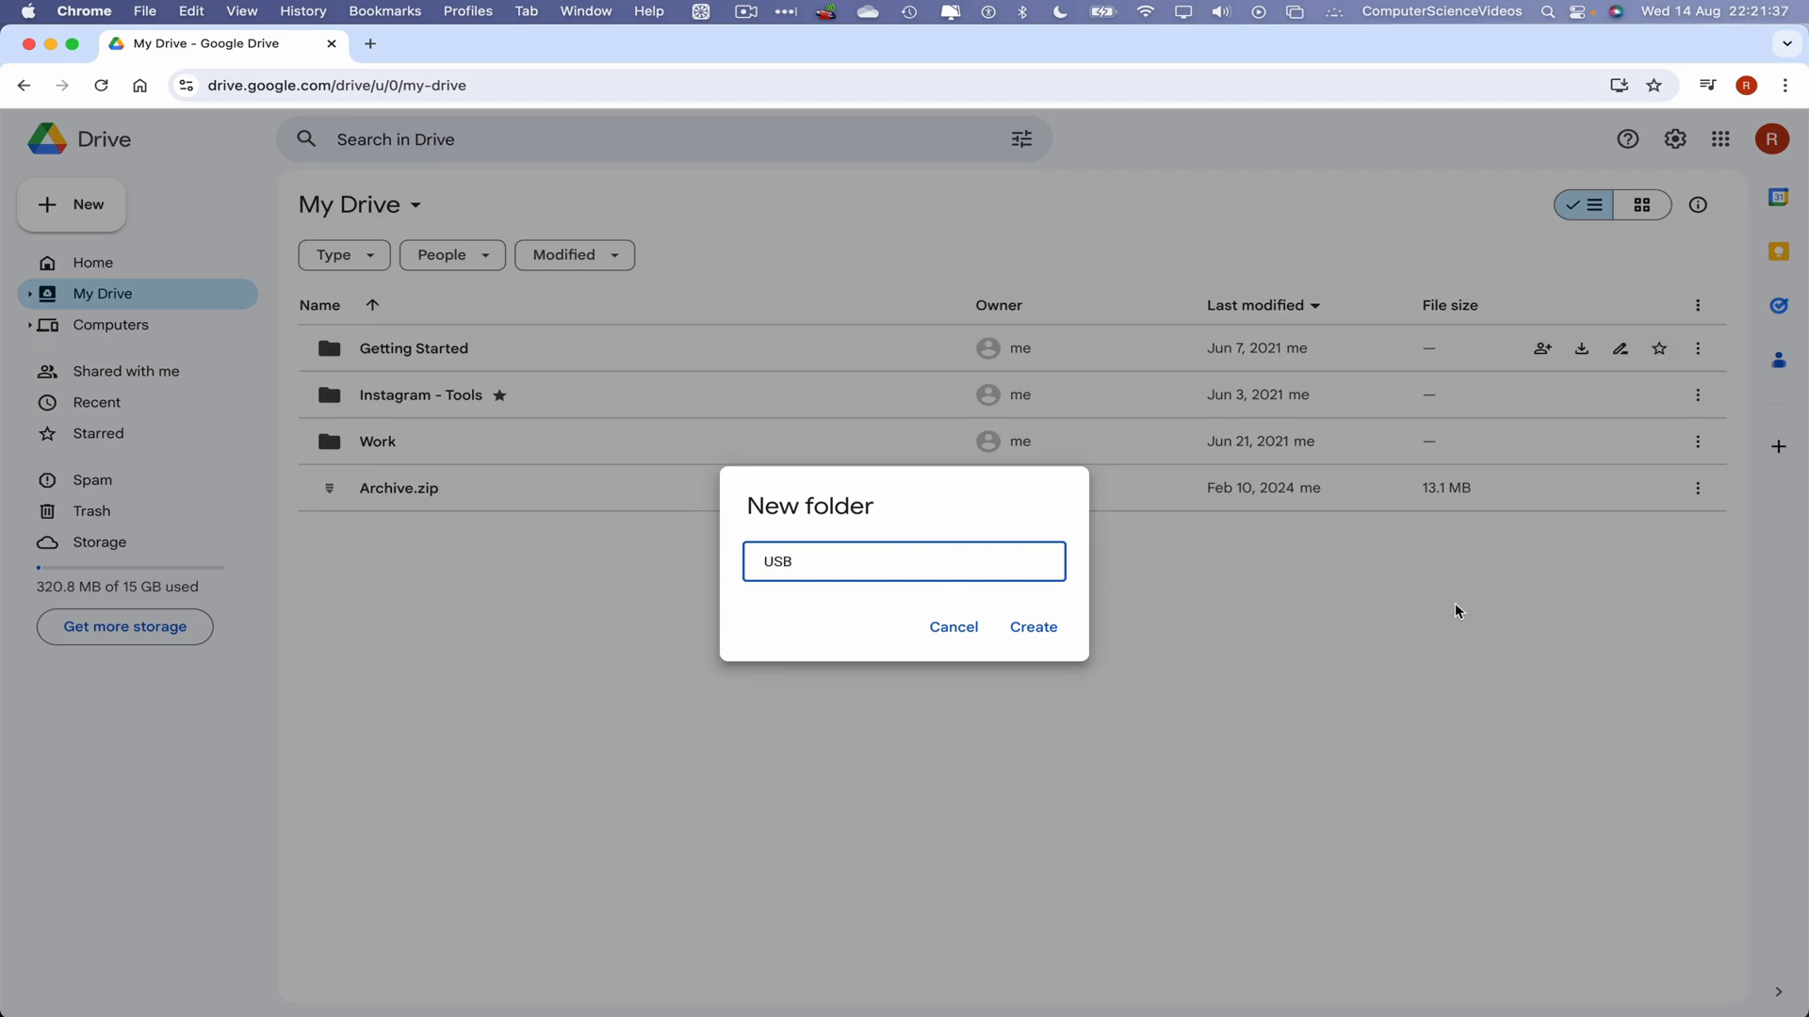
left_click(1032, 627)
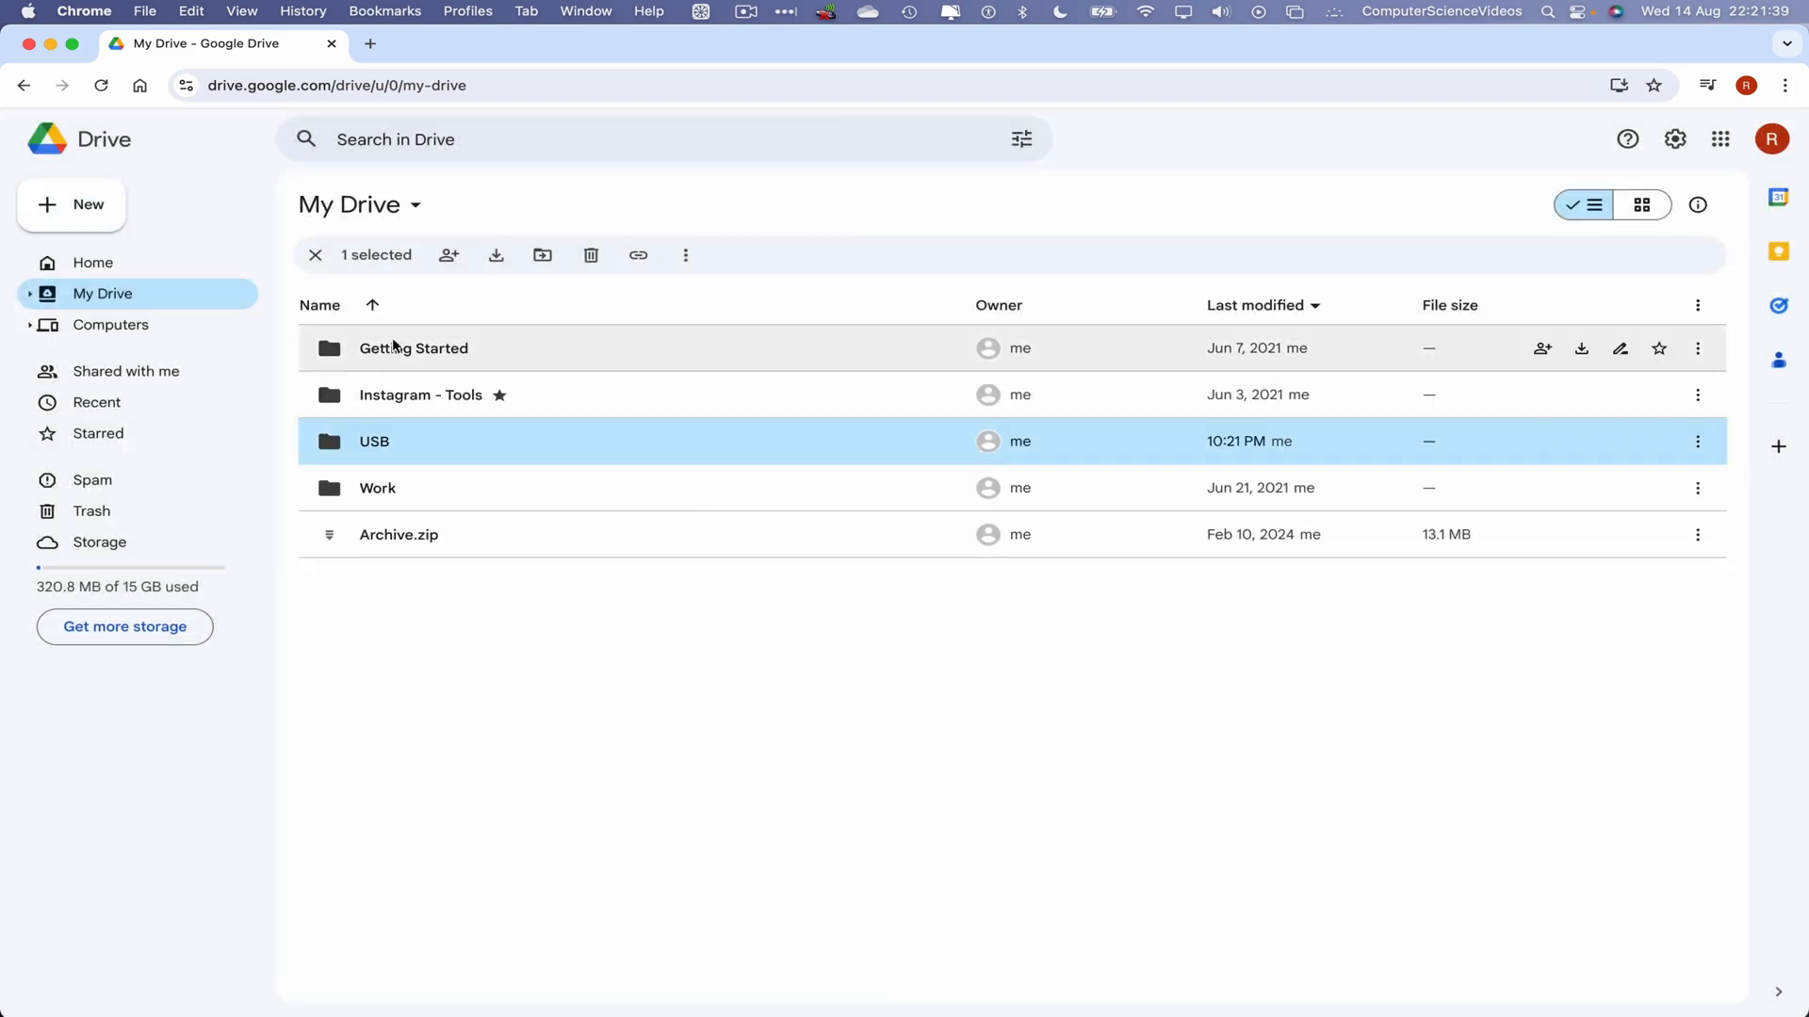
double_click(374, 441)
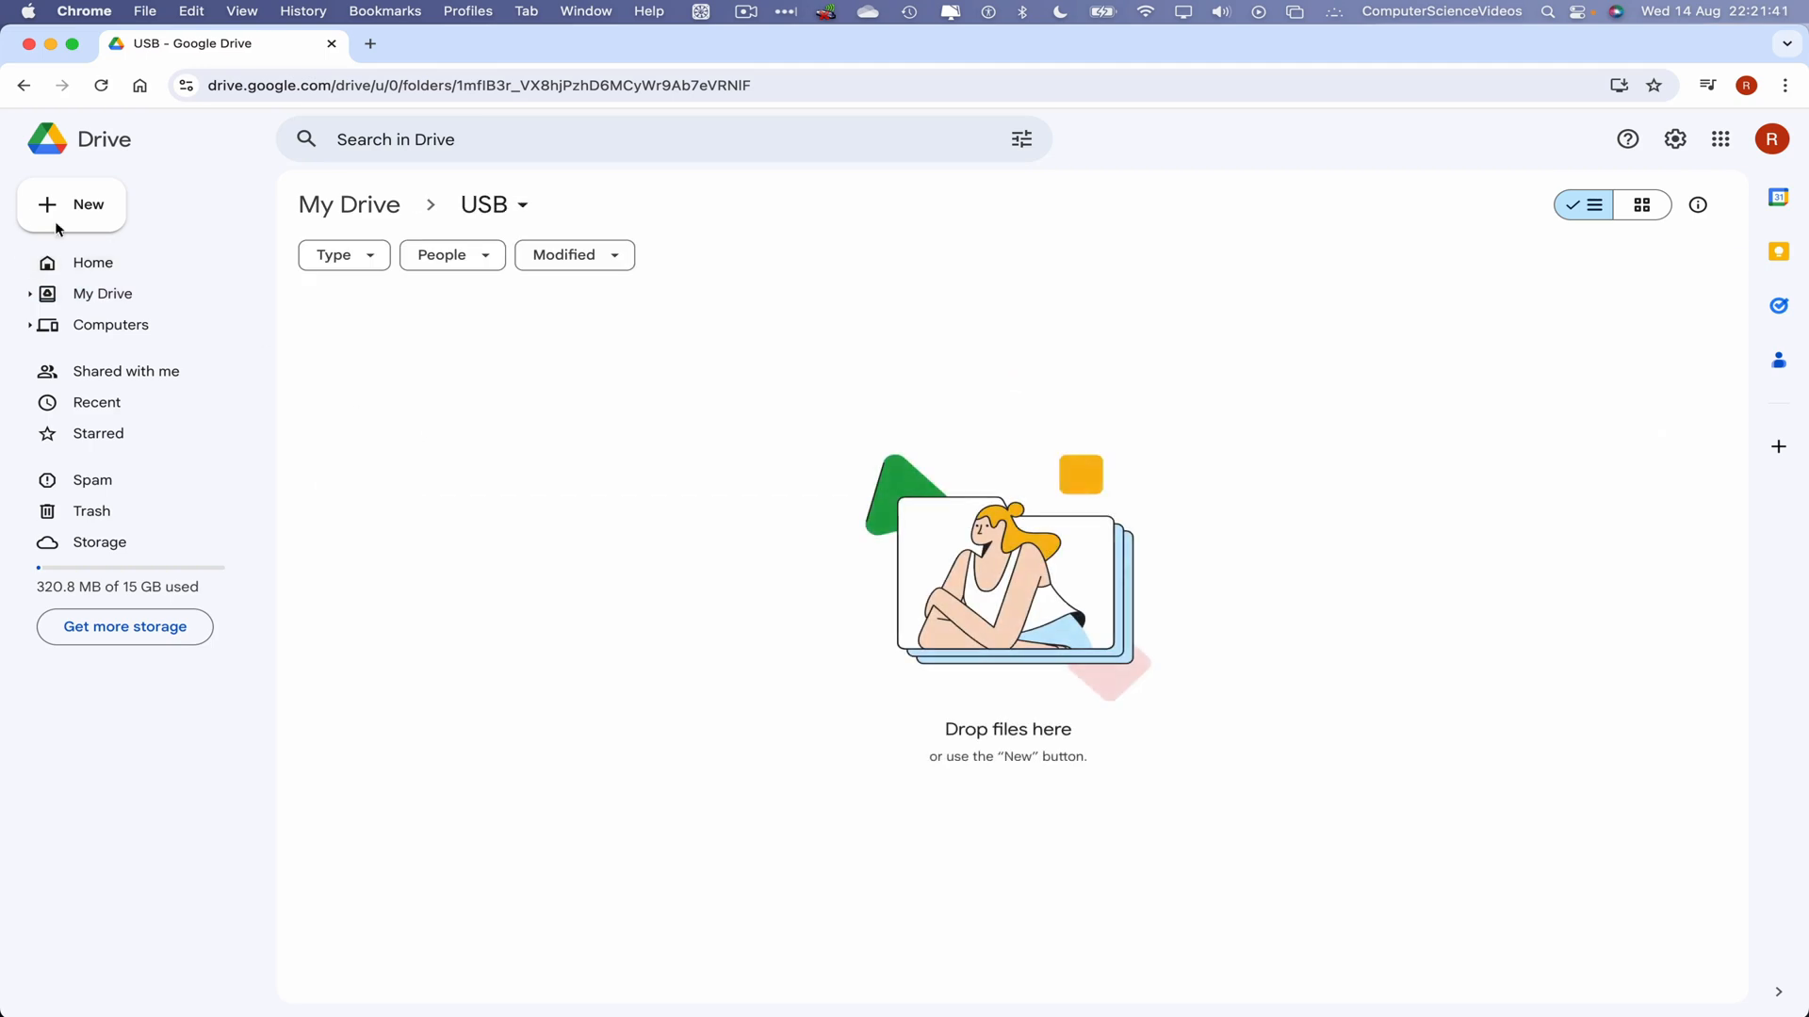
Step: Upload the screenshot, 4K video, Trial Document.docx and Archive.zip from USB - 1
left_click(72, 205)
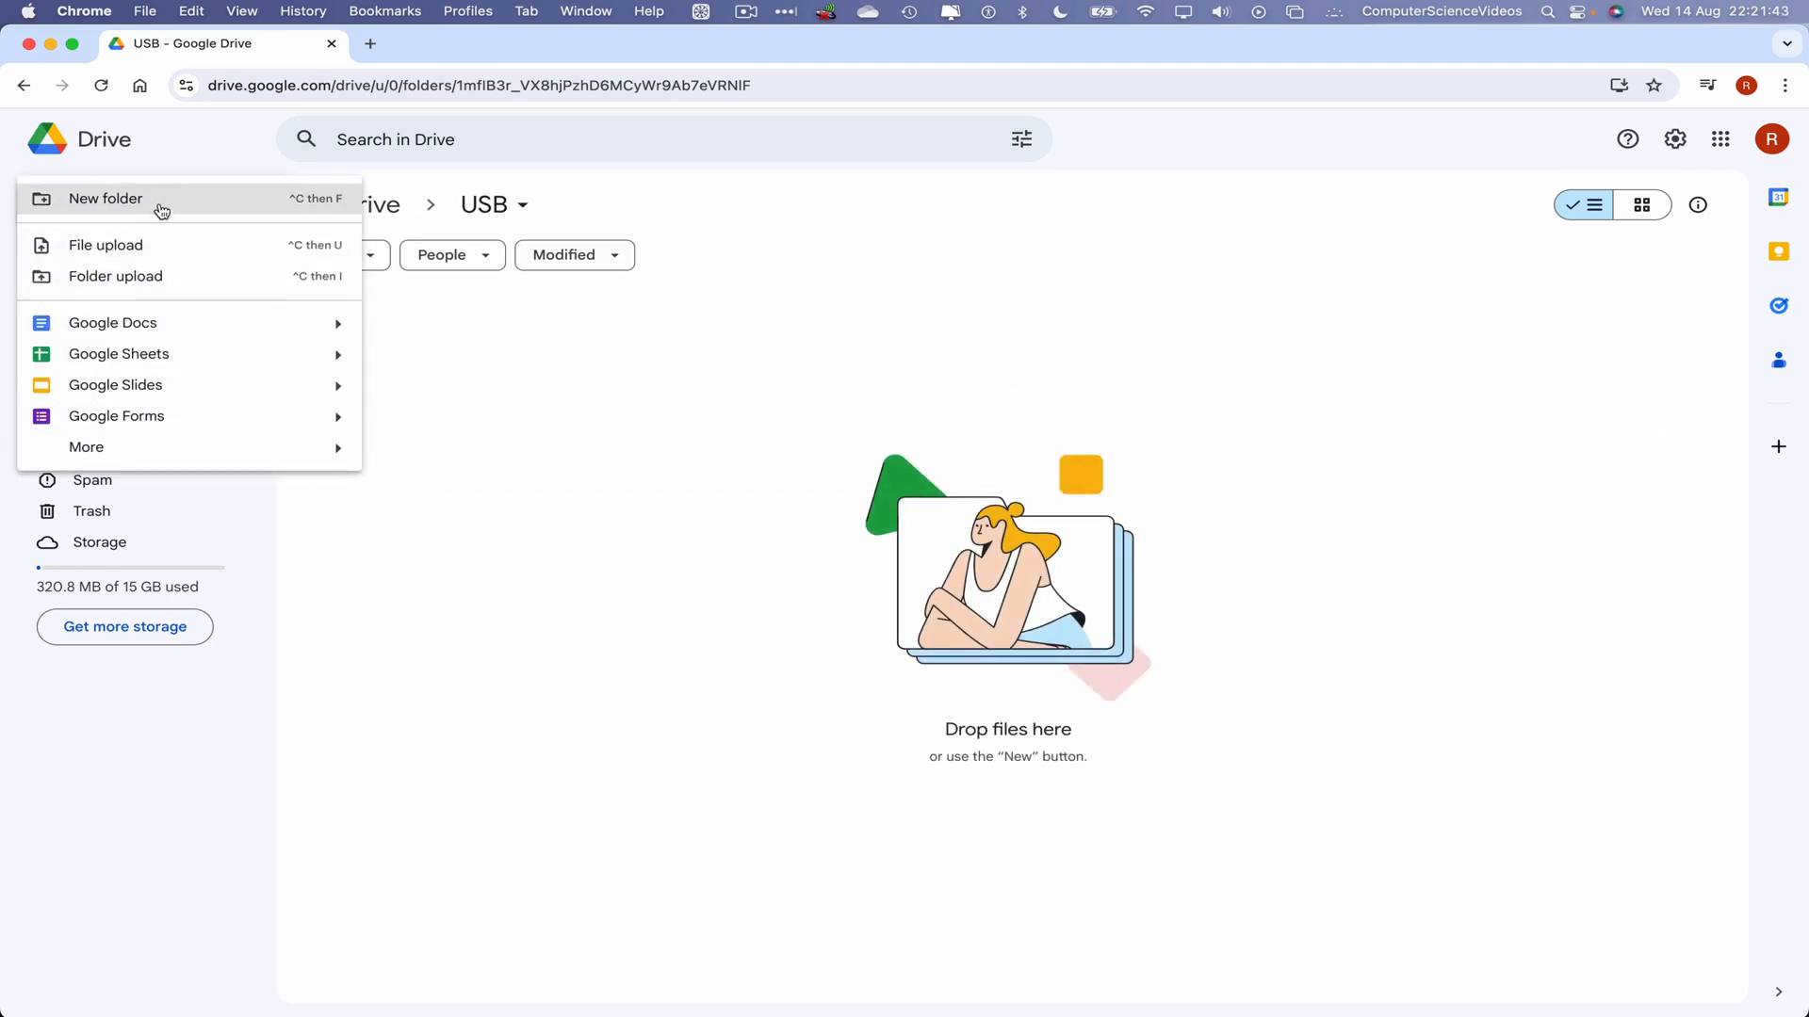
mouse_move(195, 253)
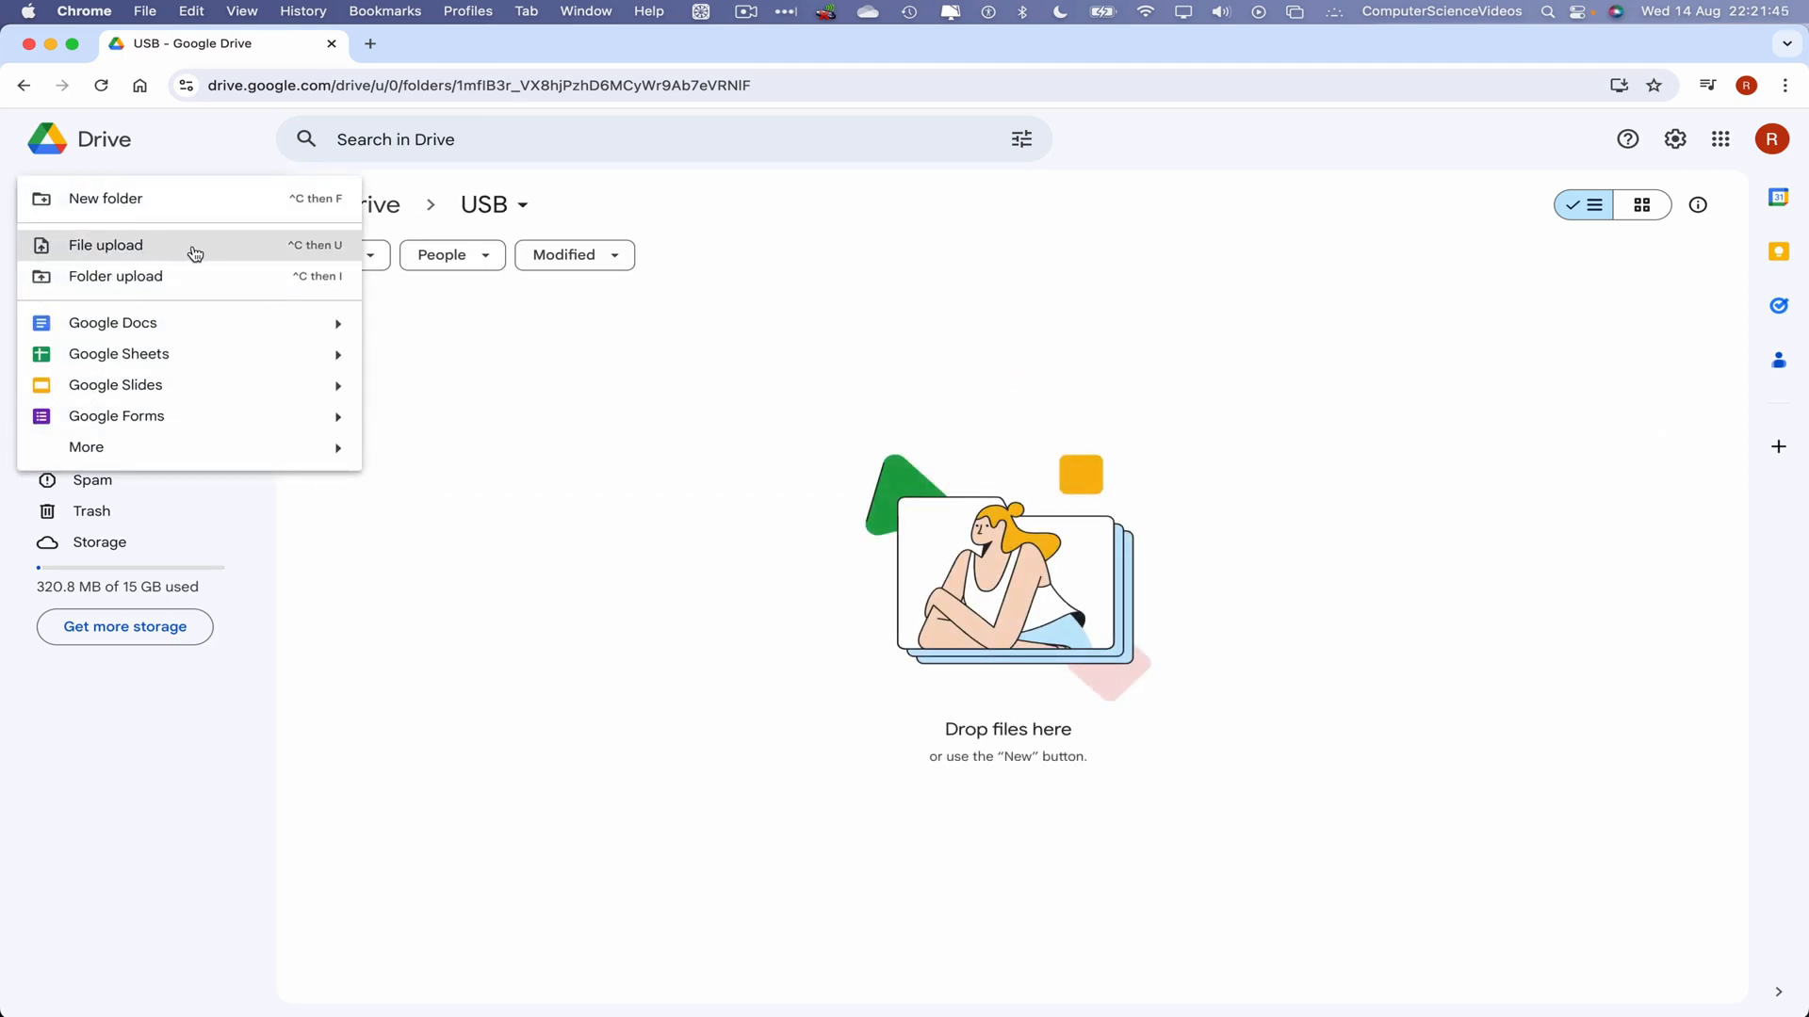
left_click(105, 245)
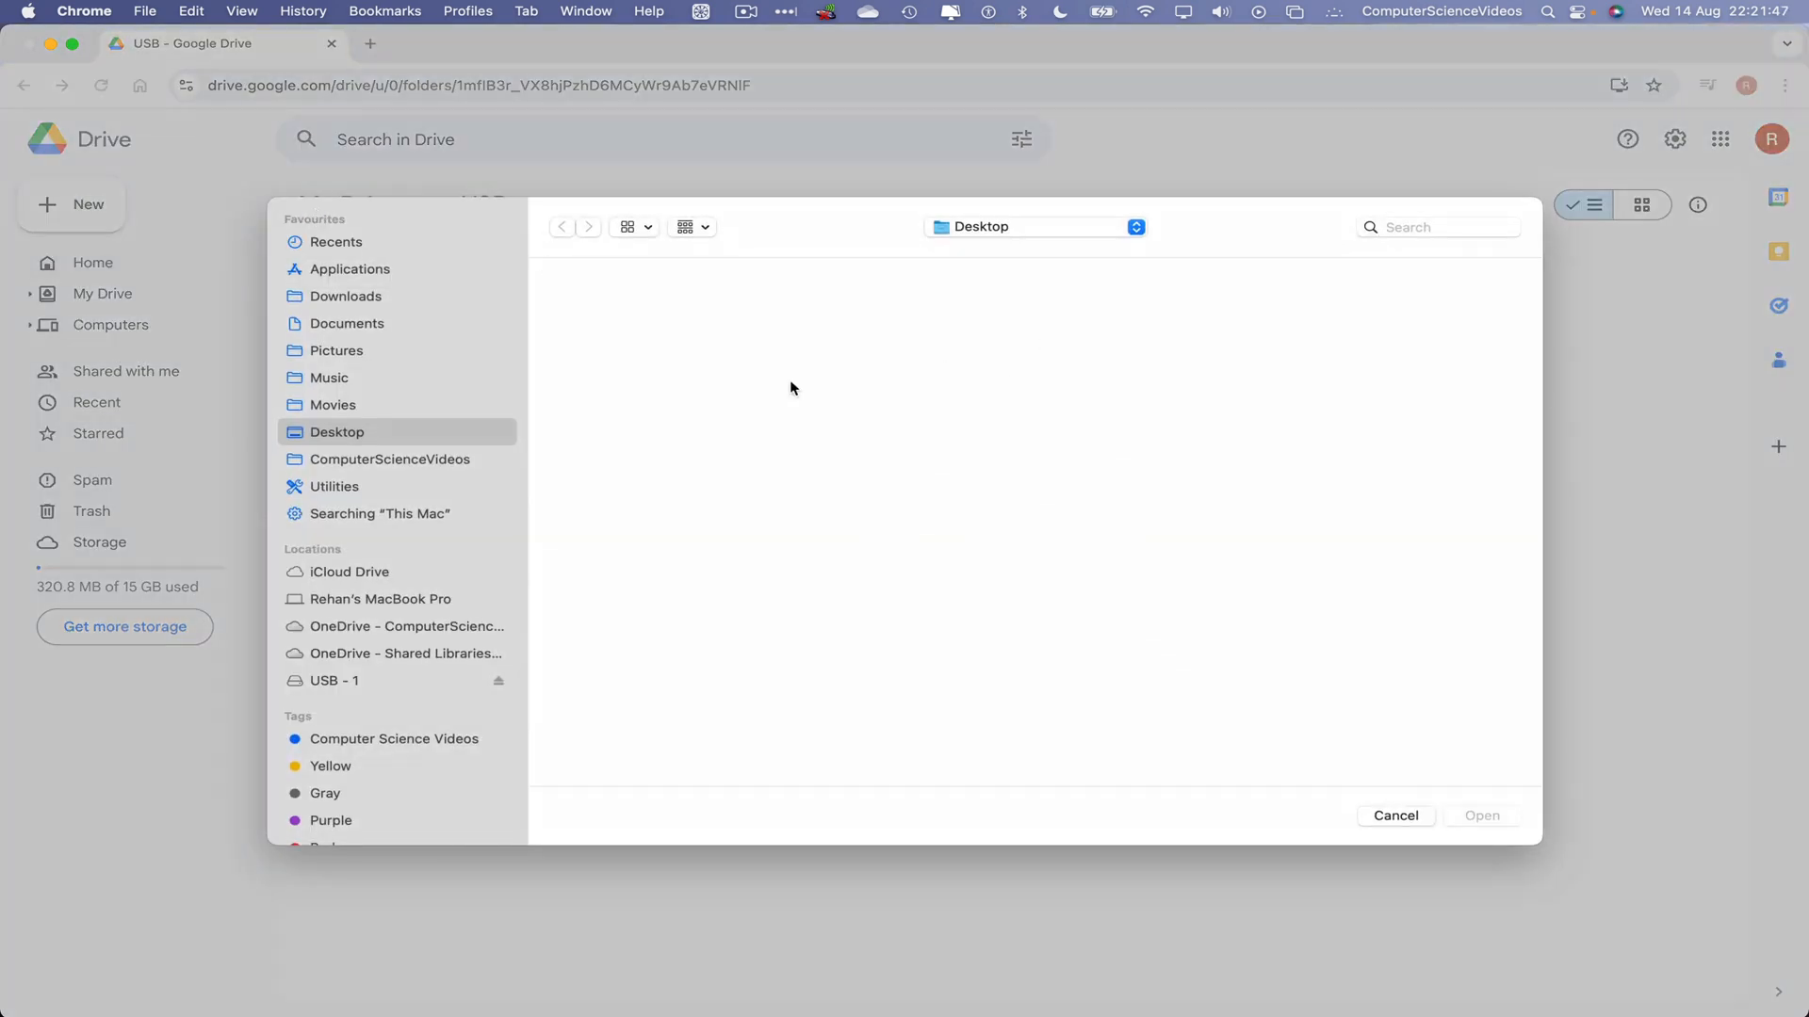
left_click(334, 680)
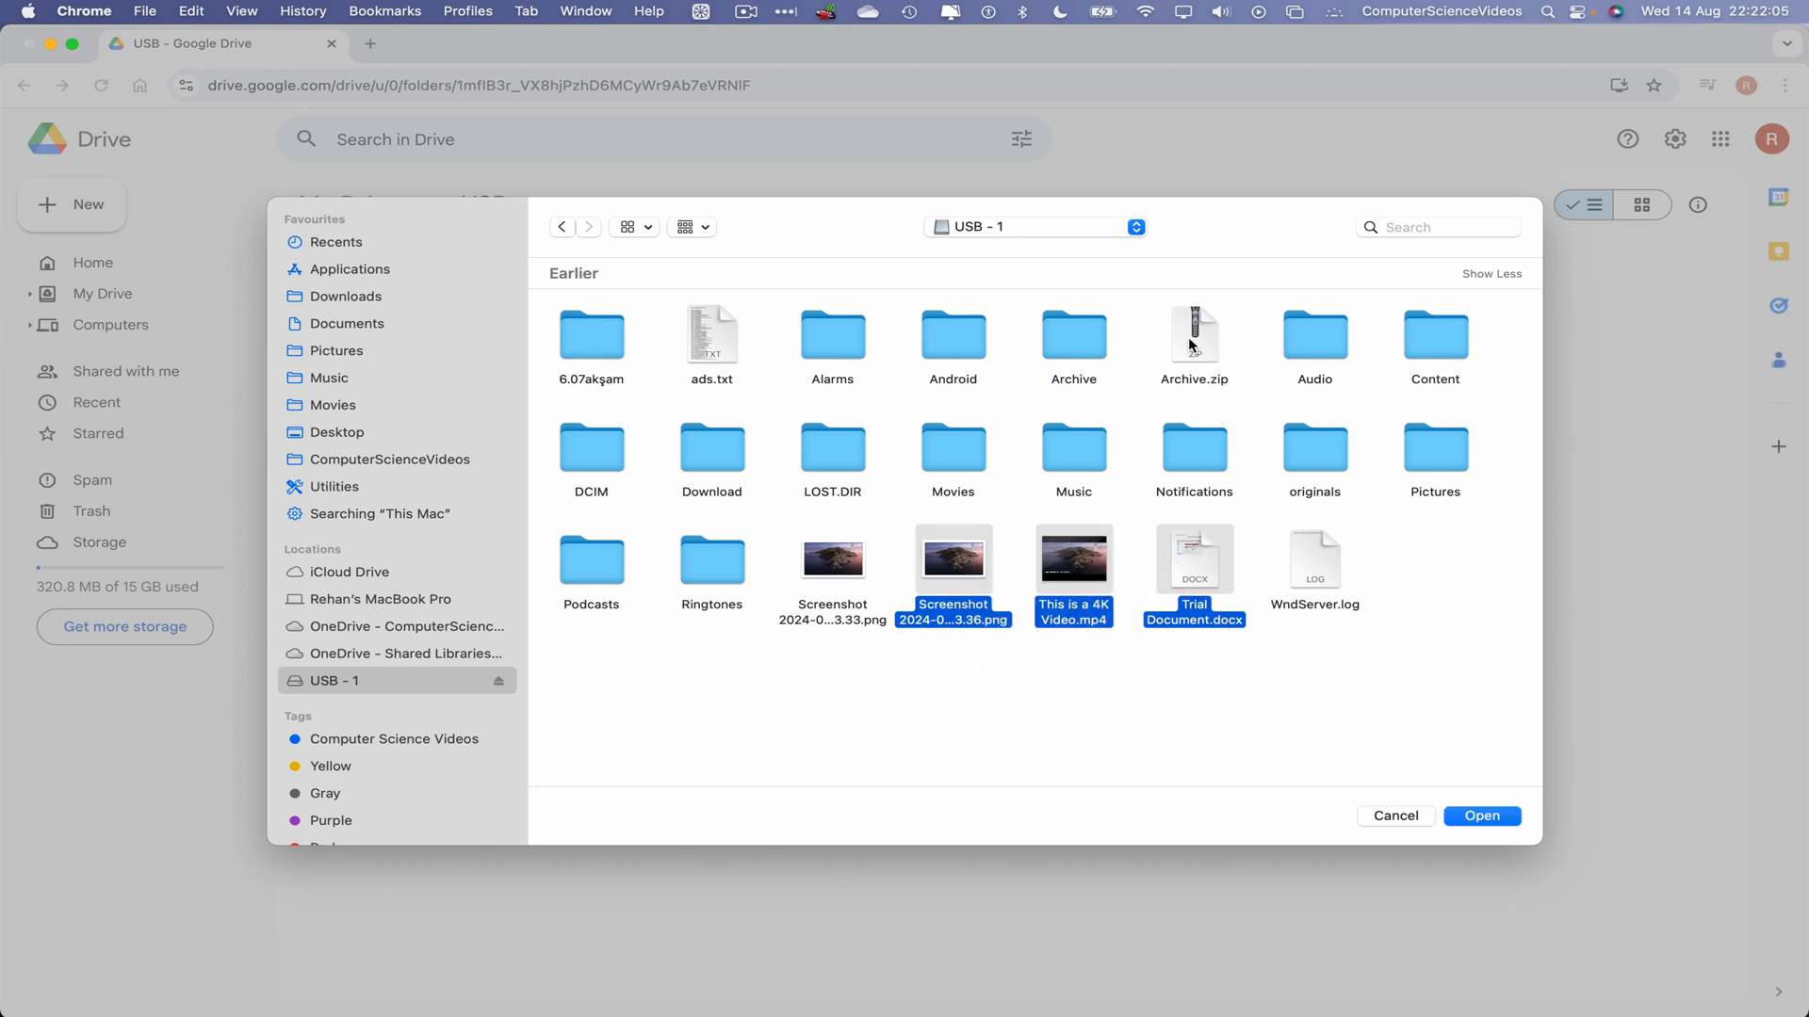
left_click(1194, 338)
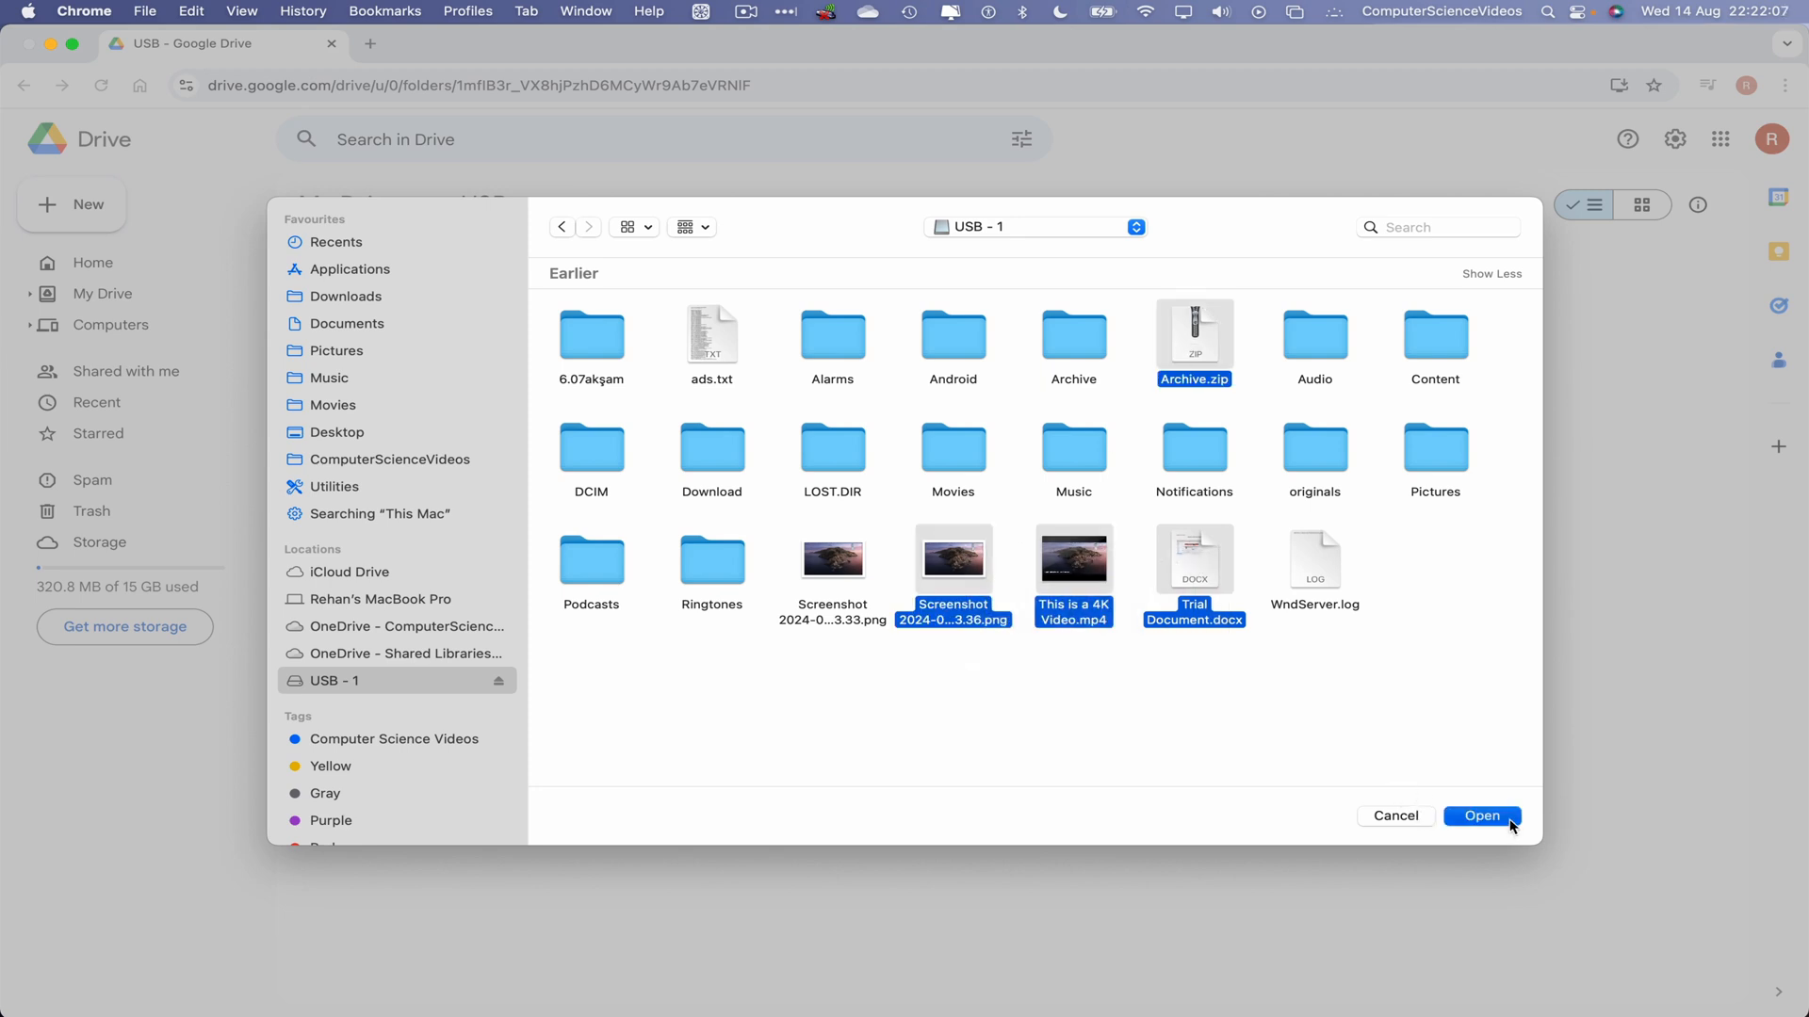
left_click(1481, 816)
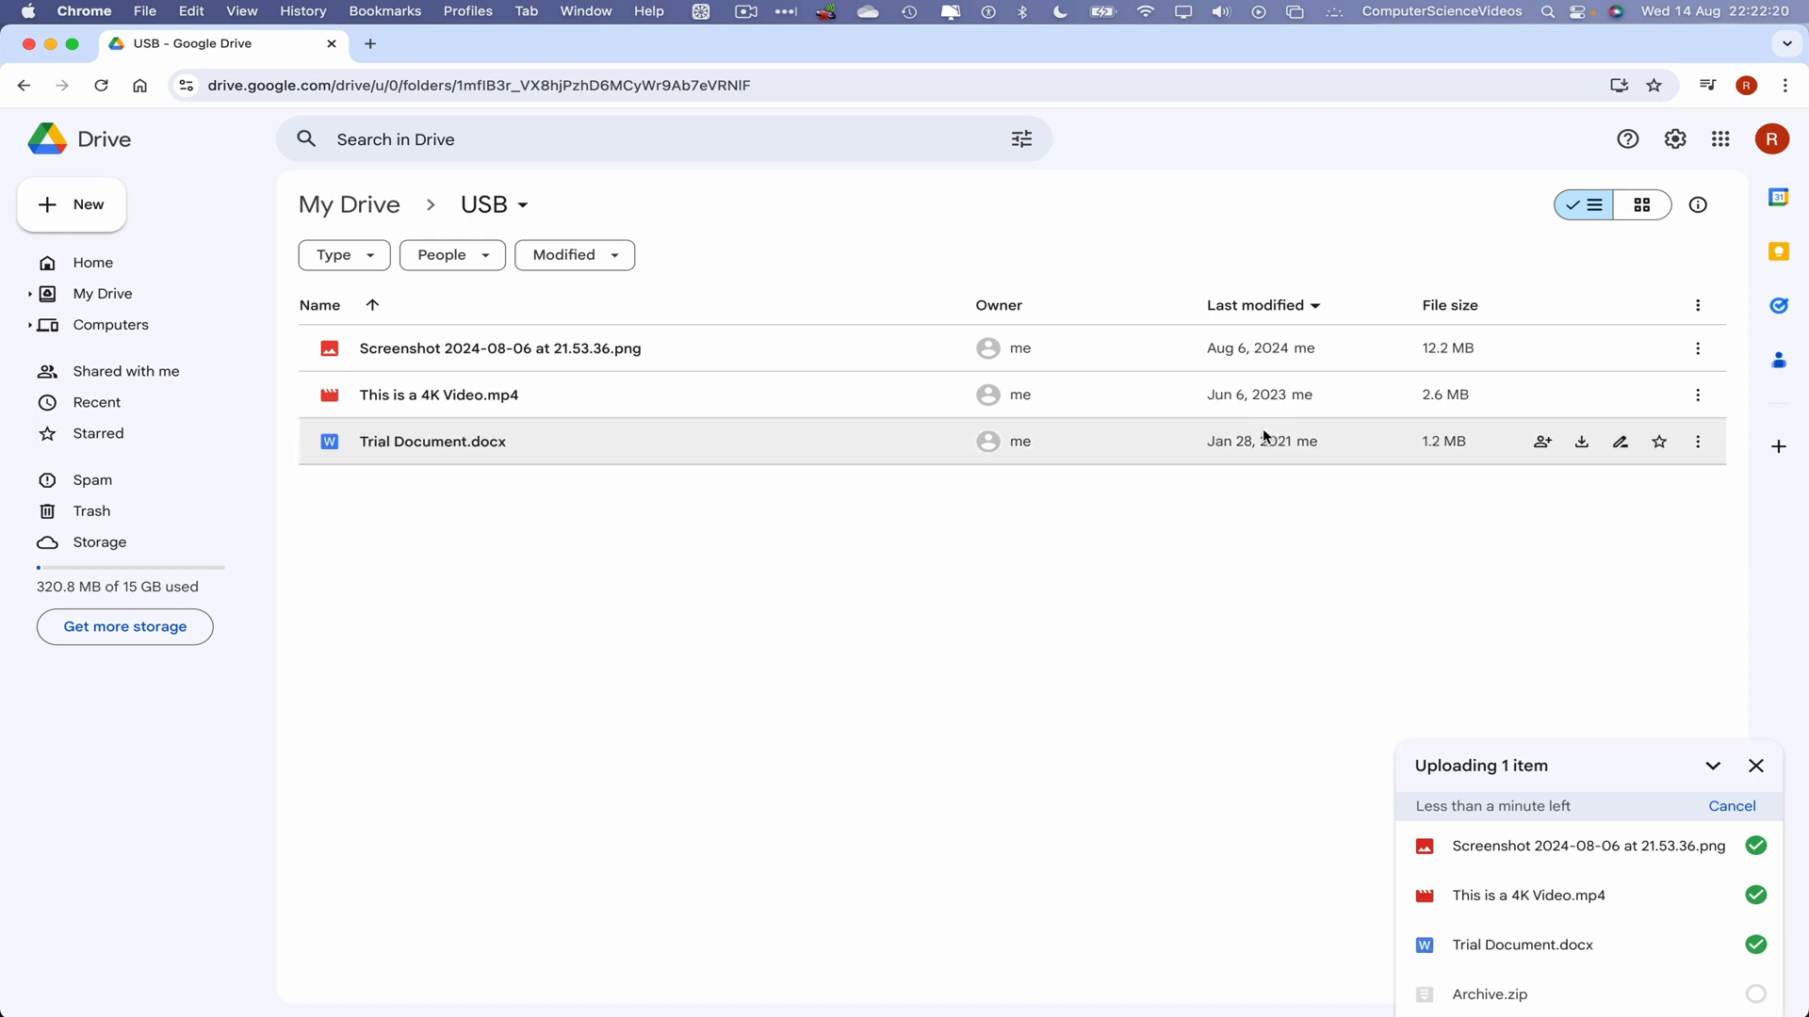
mouse_move(787, 593)
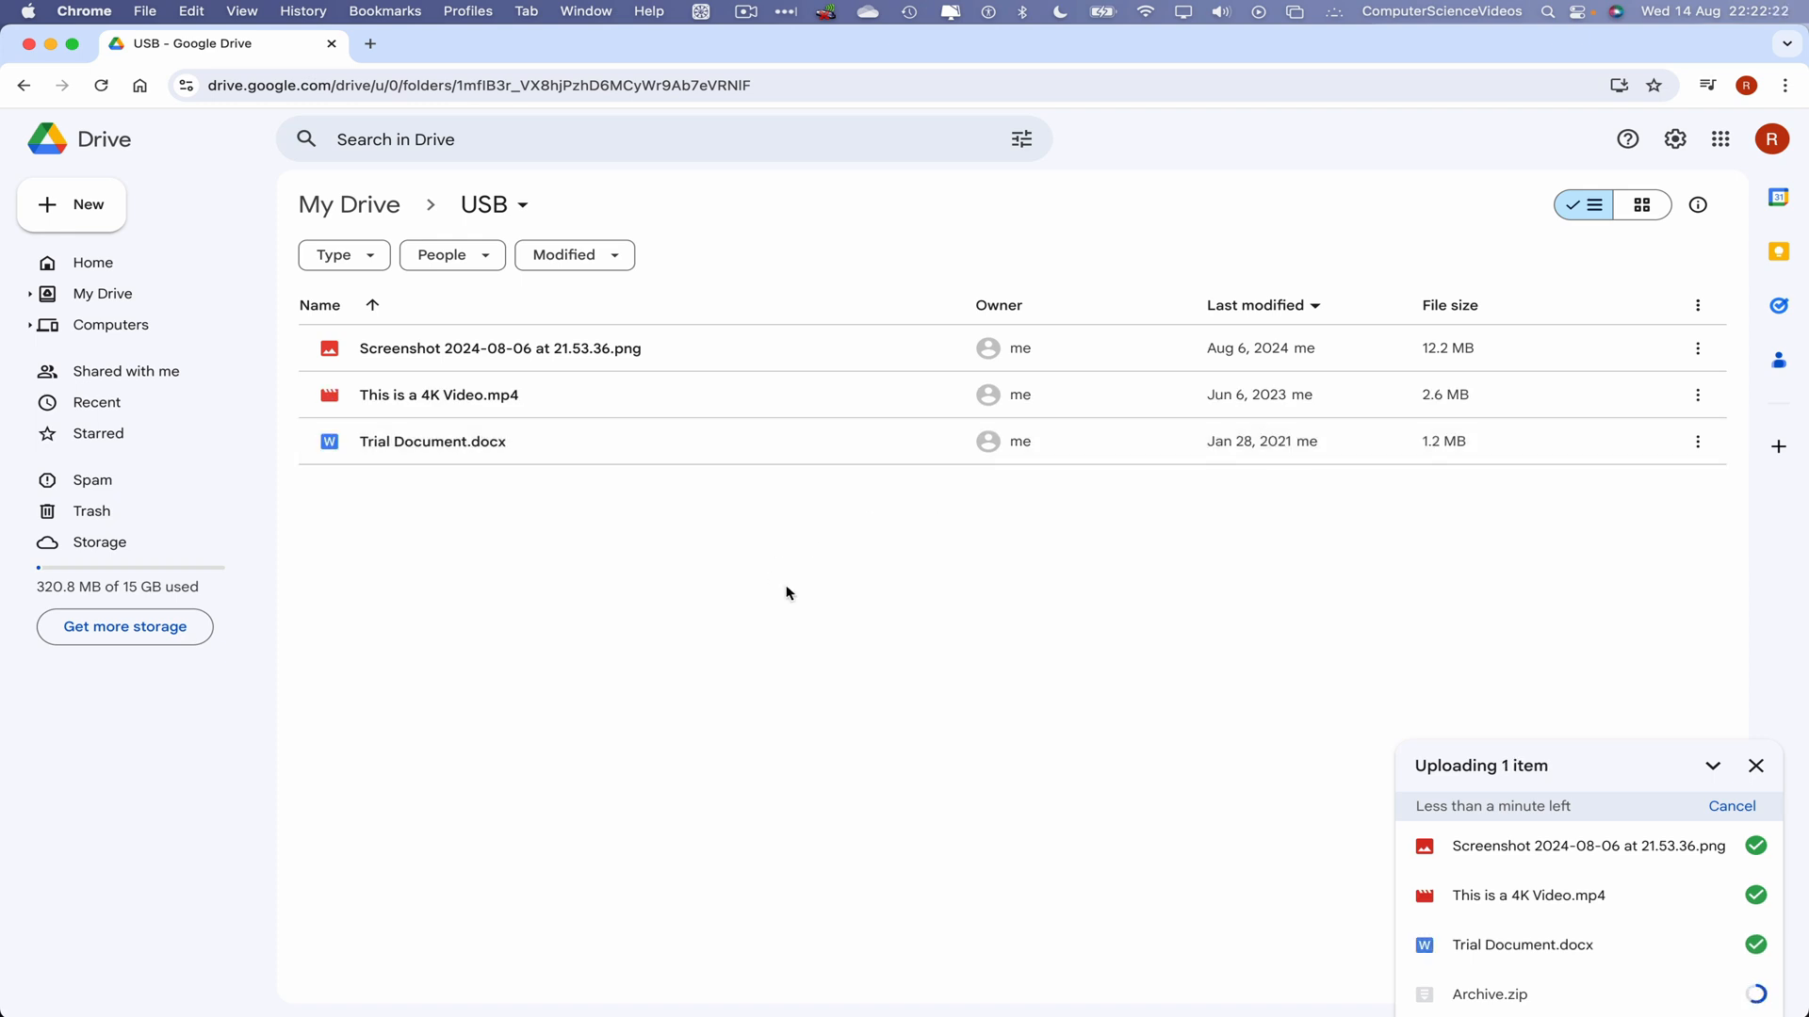
mouse_move(499, 349)
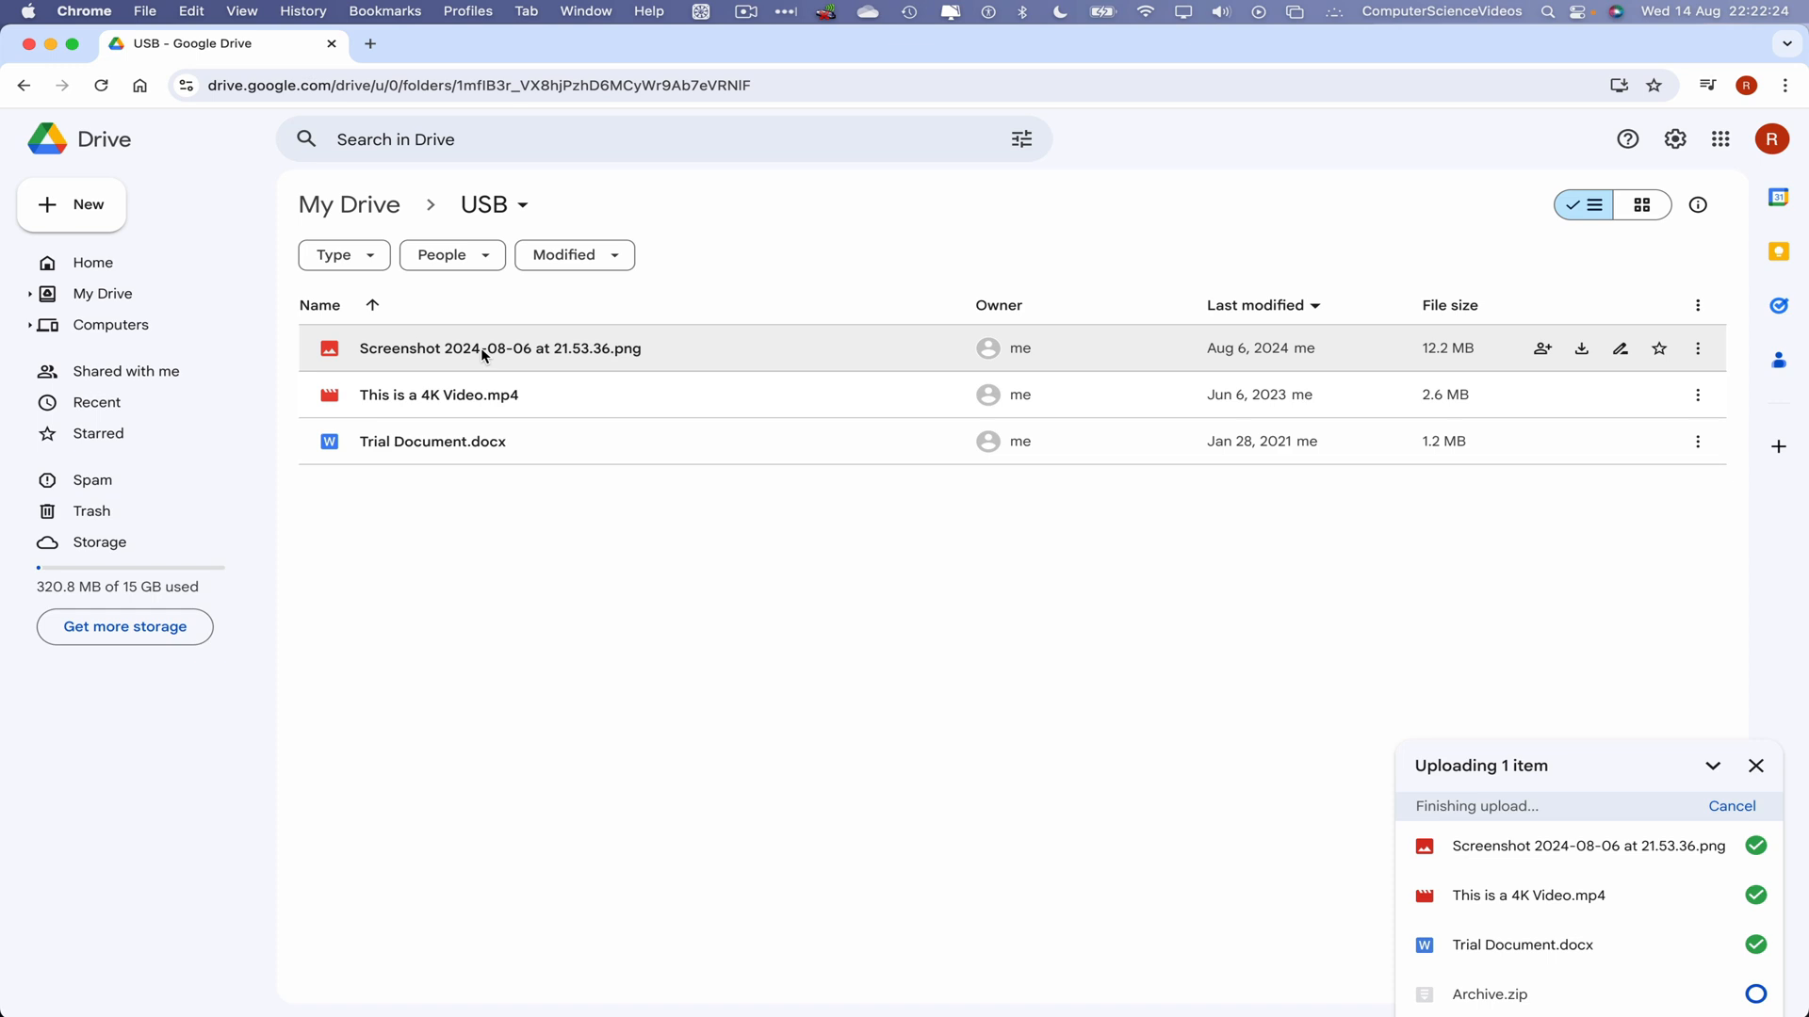
Step: Preview the uploaded screenshot once all four uploads complete
double_click(500, 347)
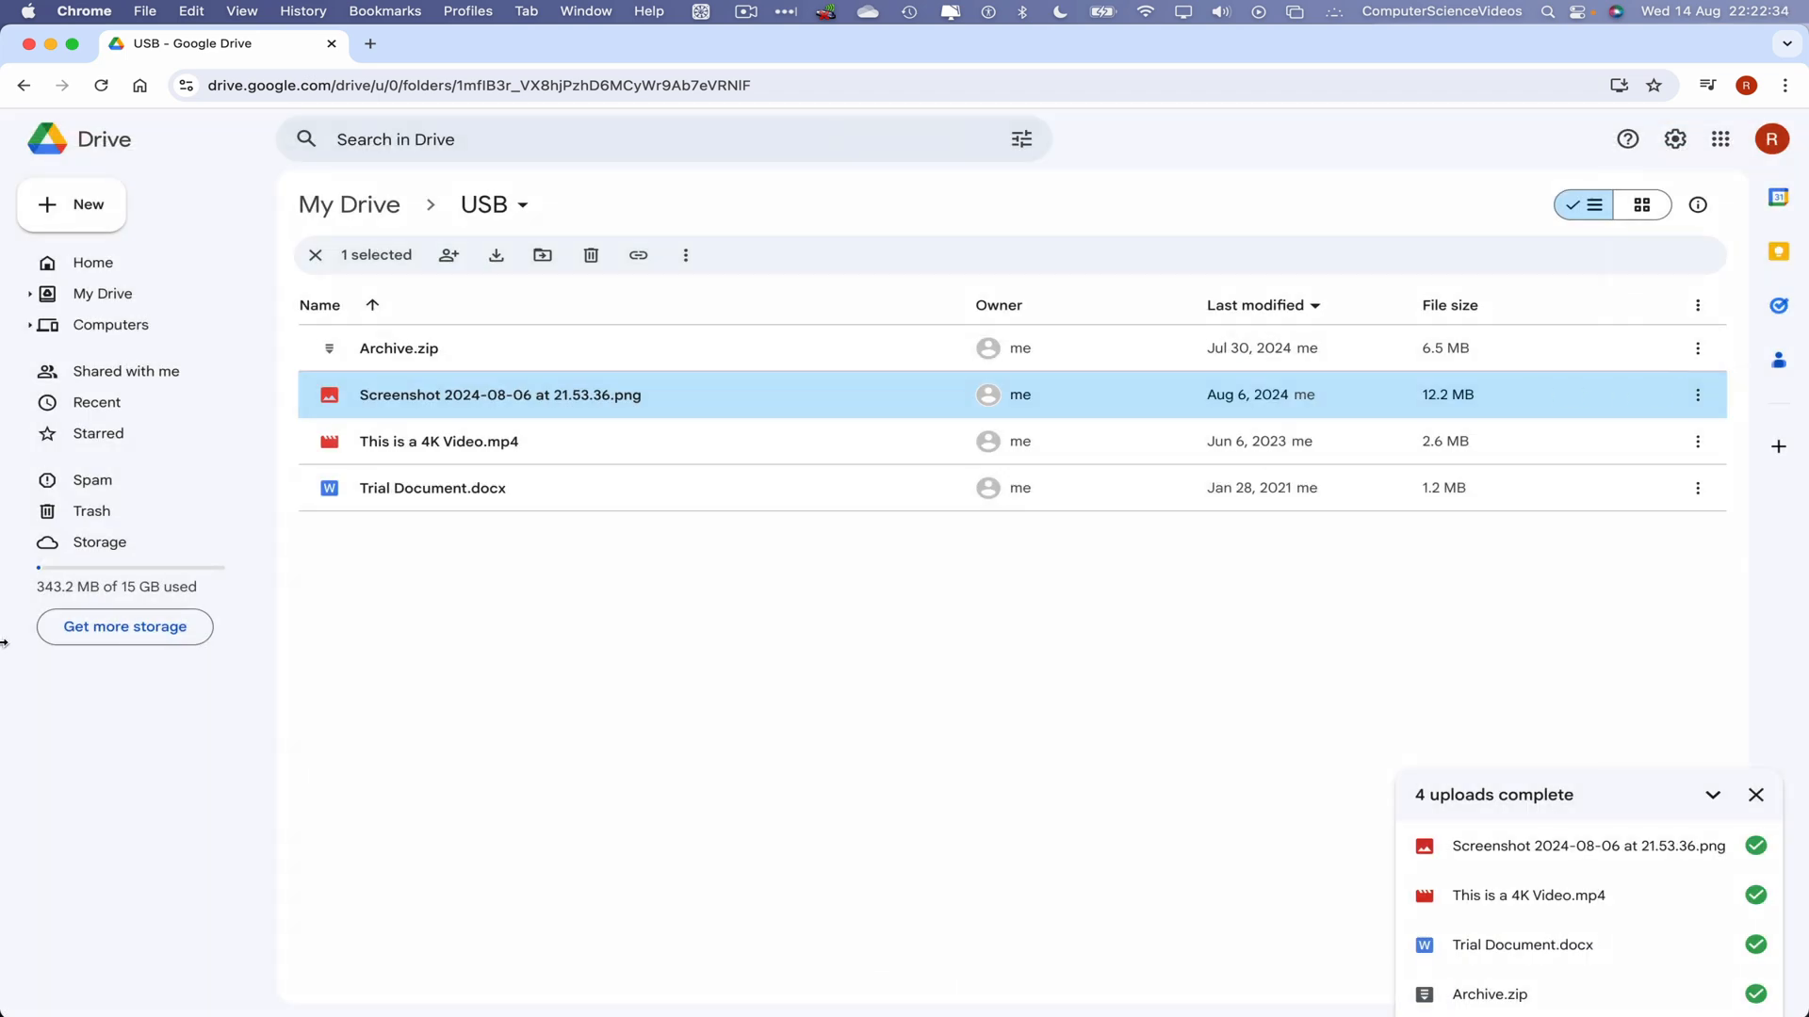
double_click(432, 488)
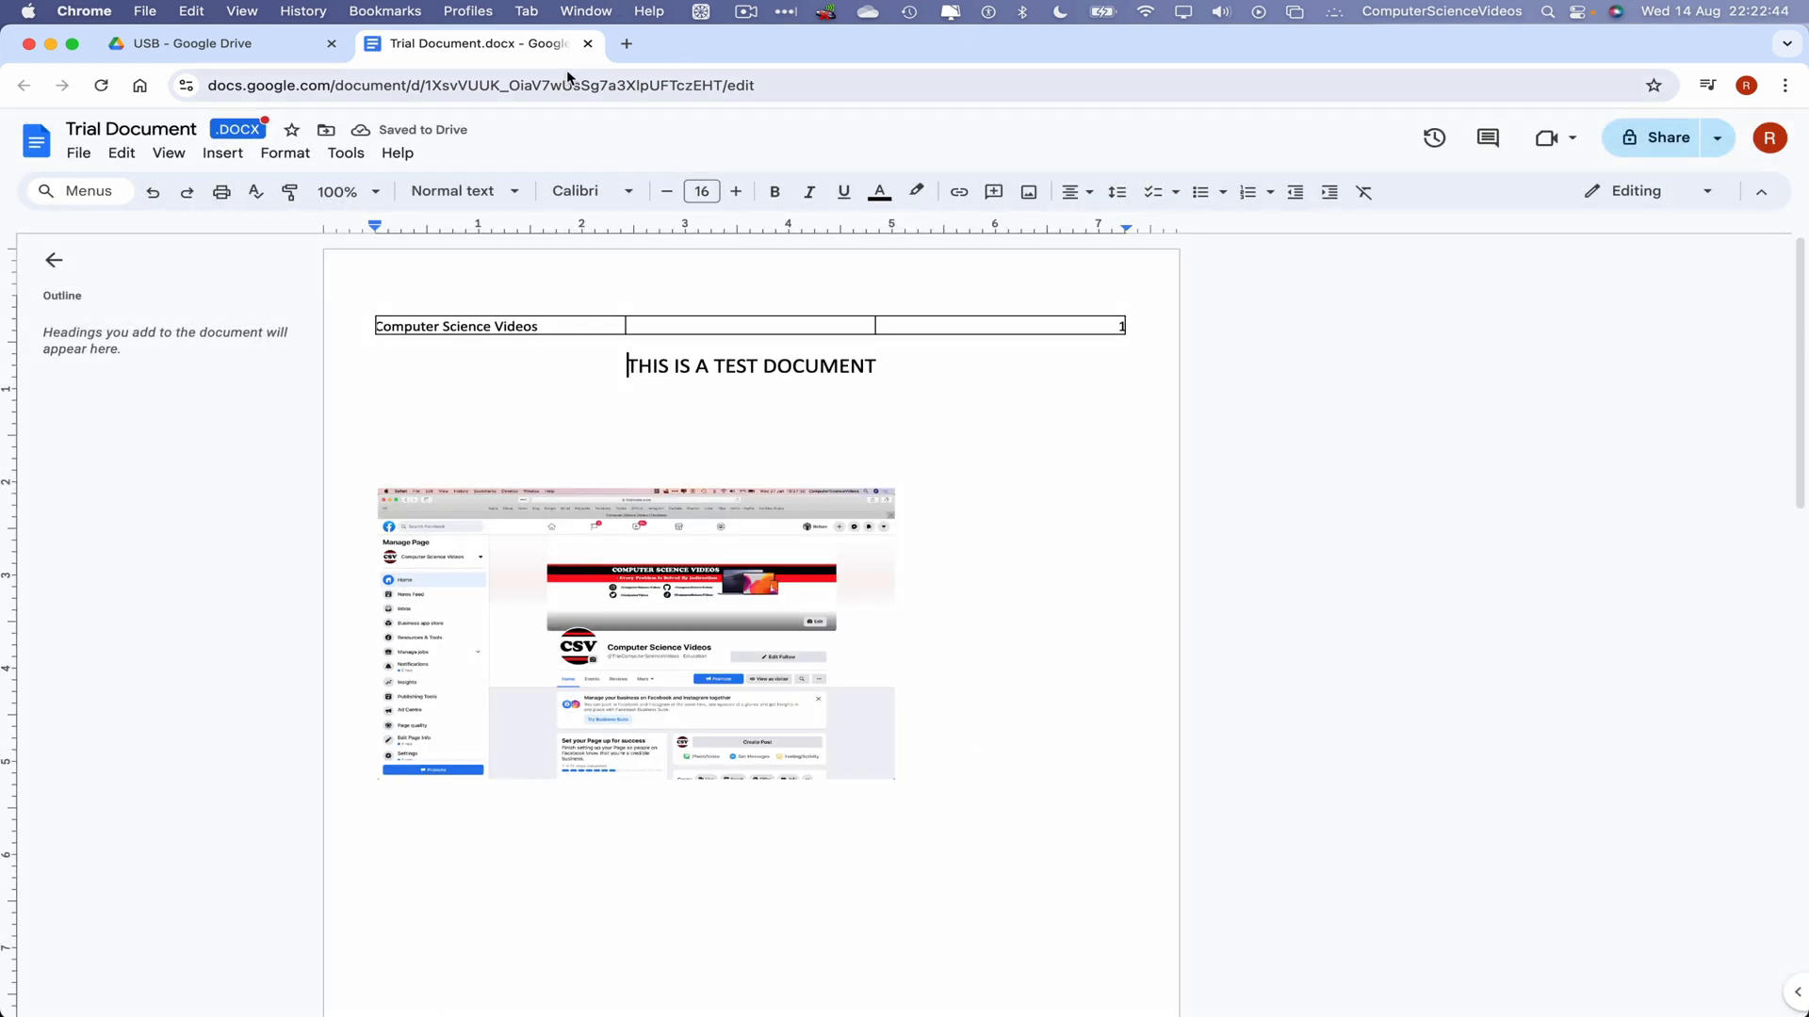
left_click(214, 43)
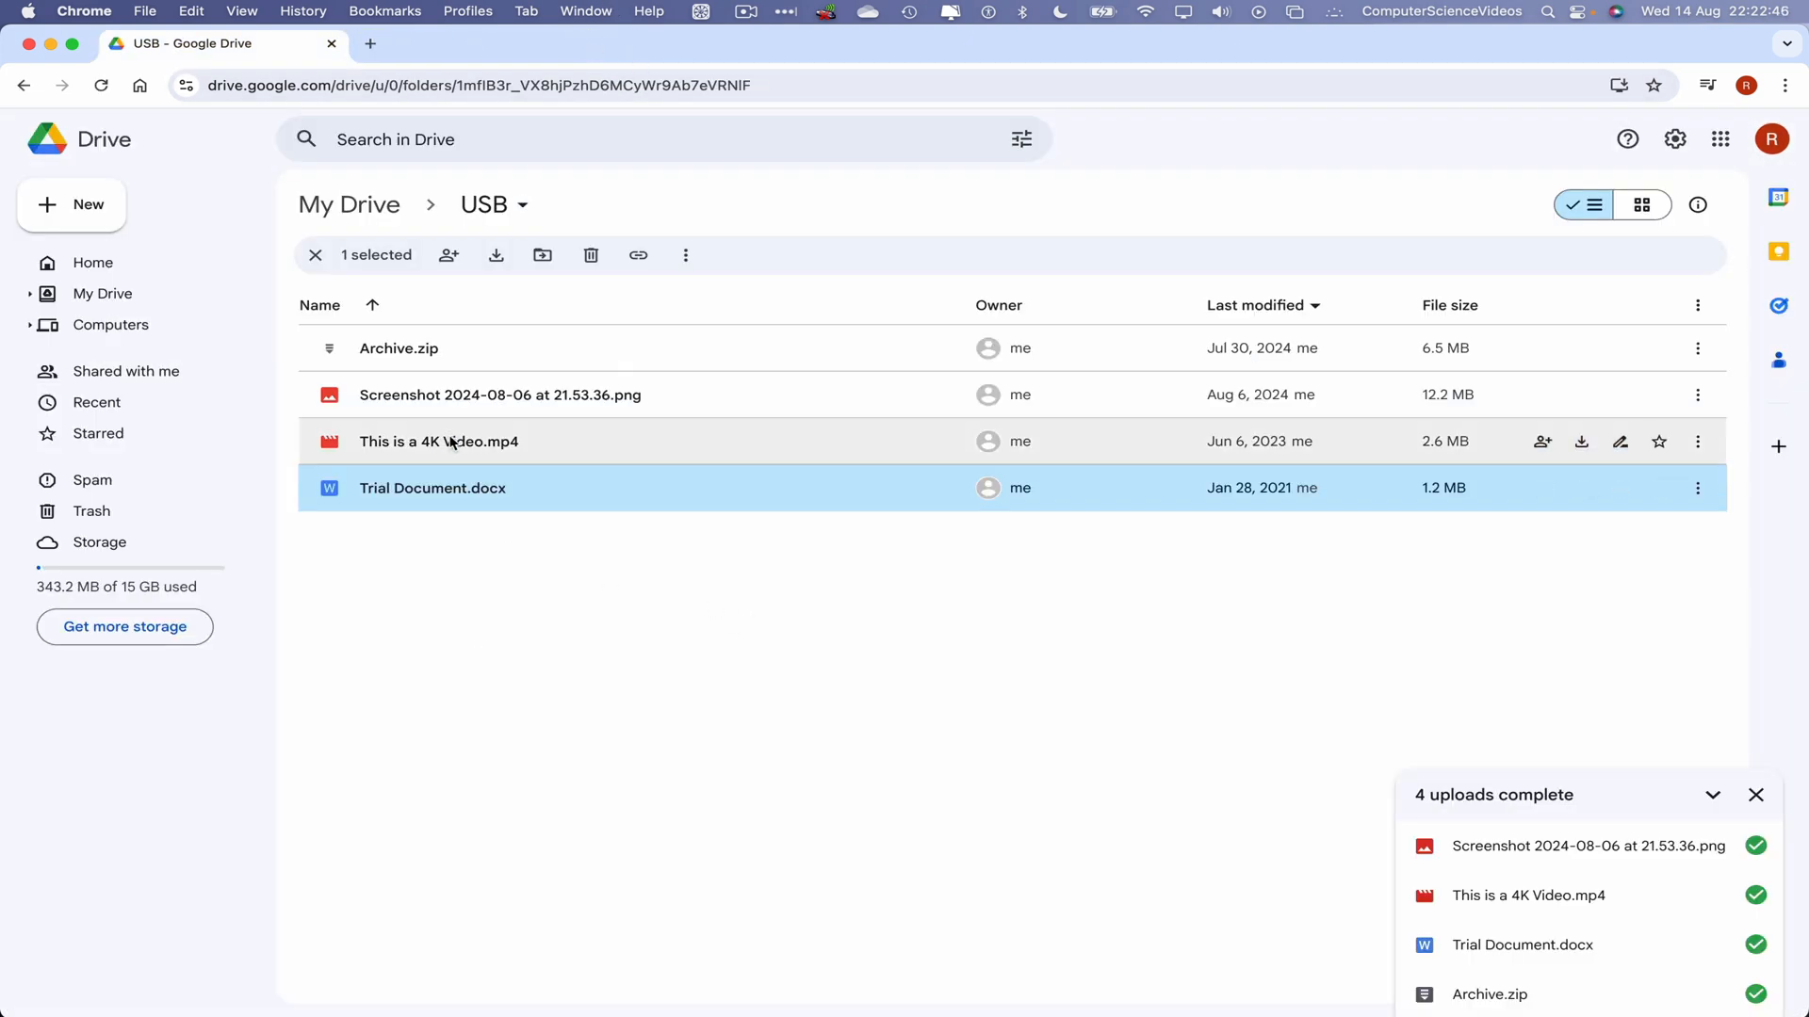
double_click(440, 441)
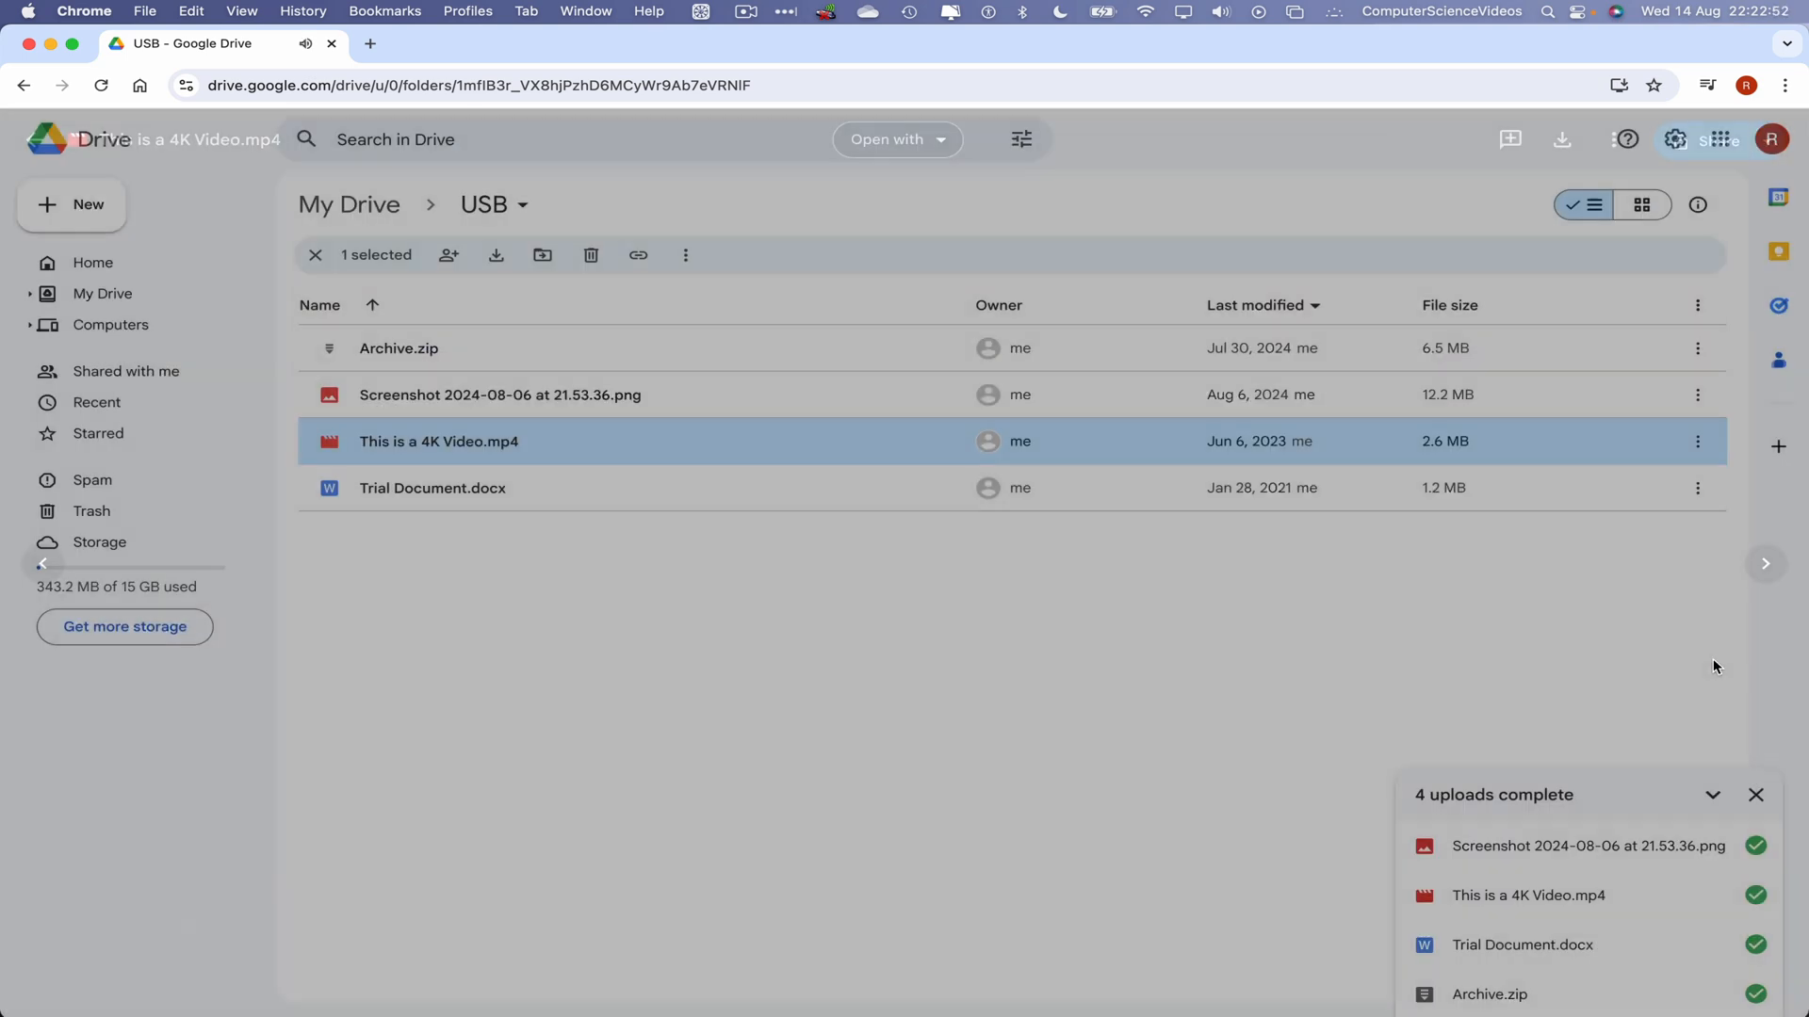
double_click(397, 349)
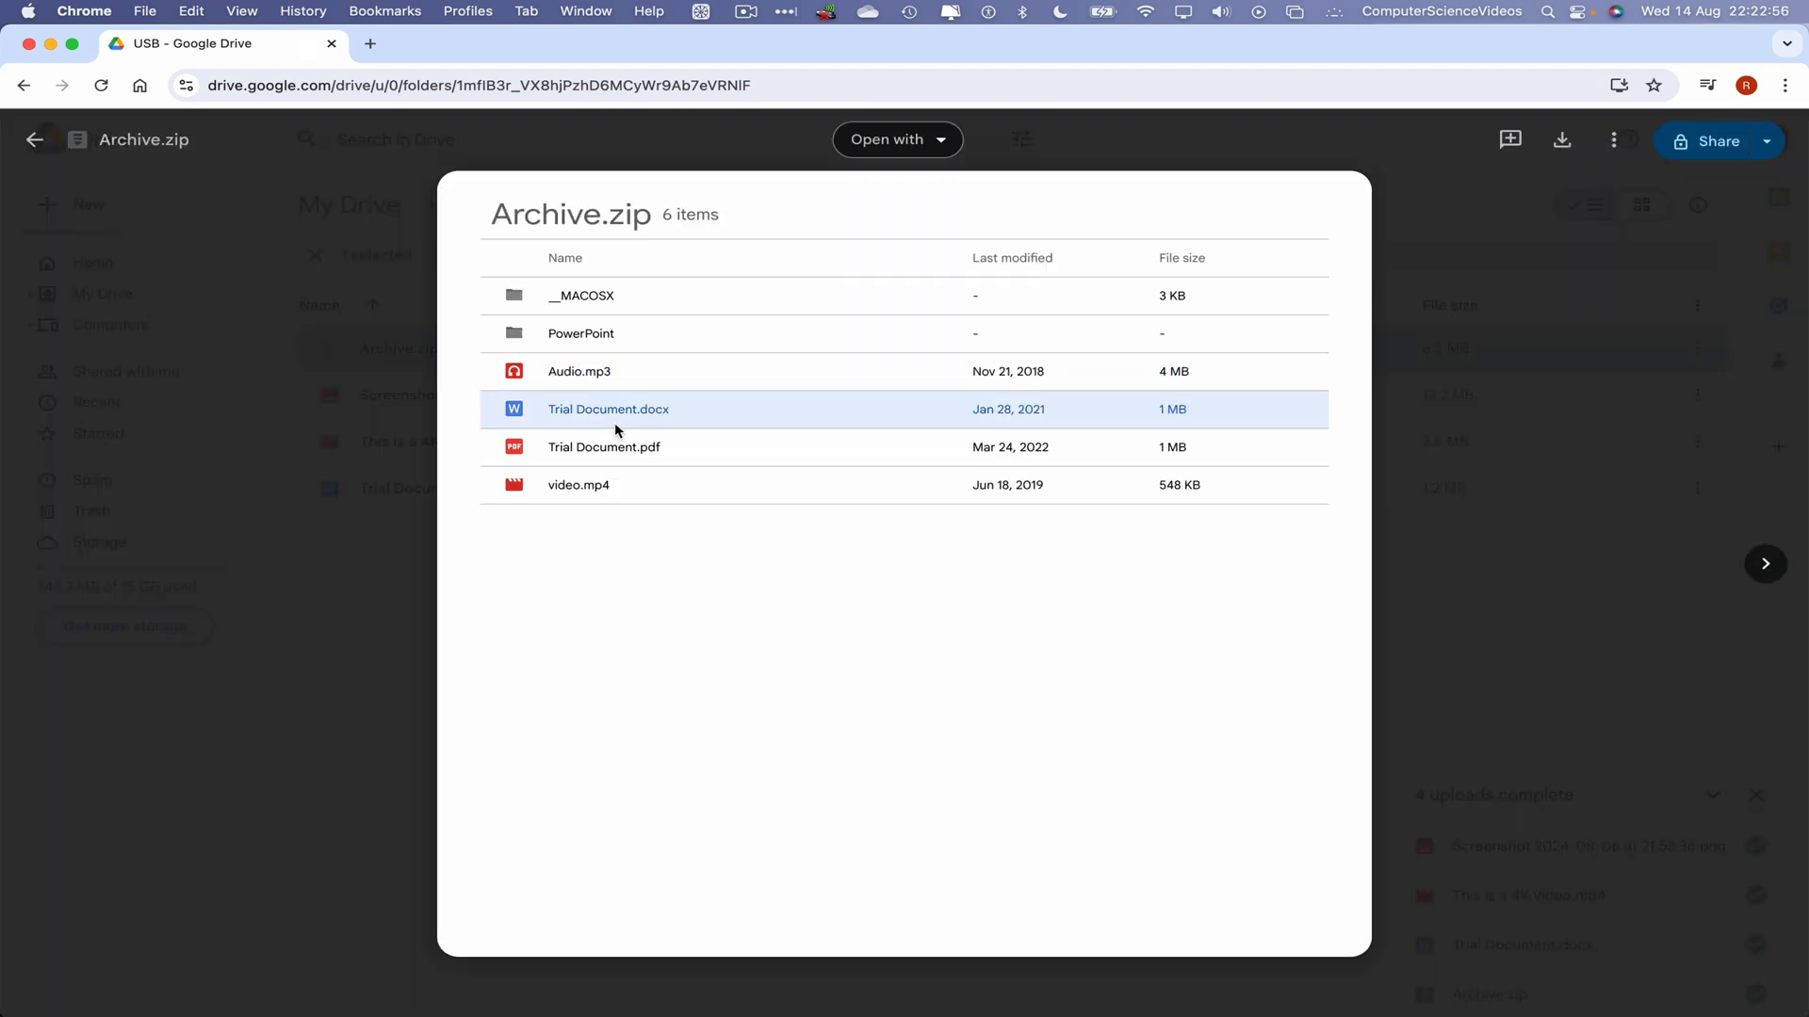
mouse_move(1214, 410)
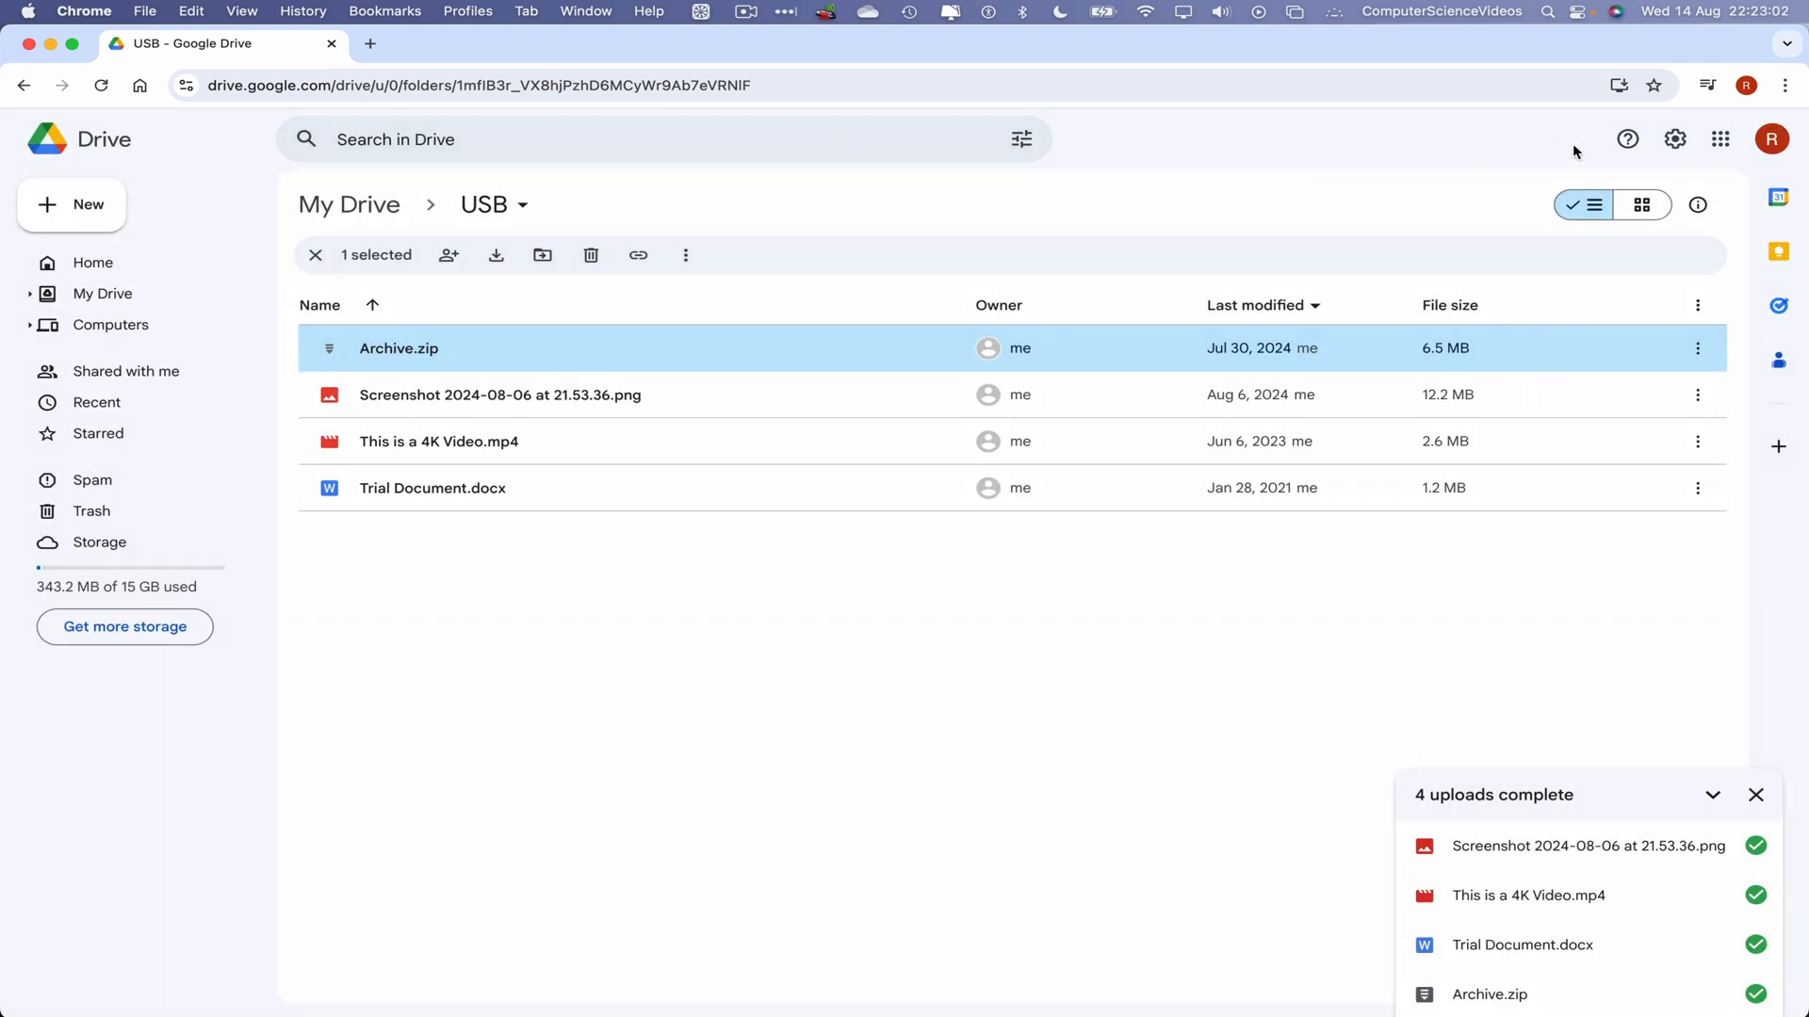
left_click(83, 10)
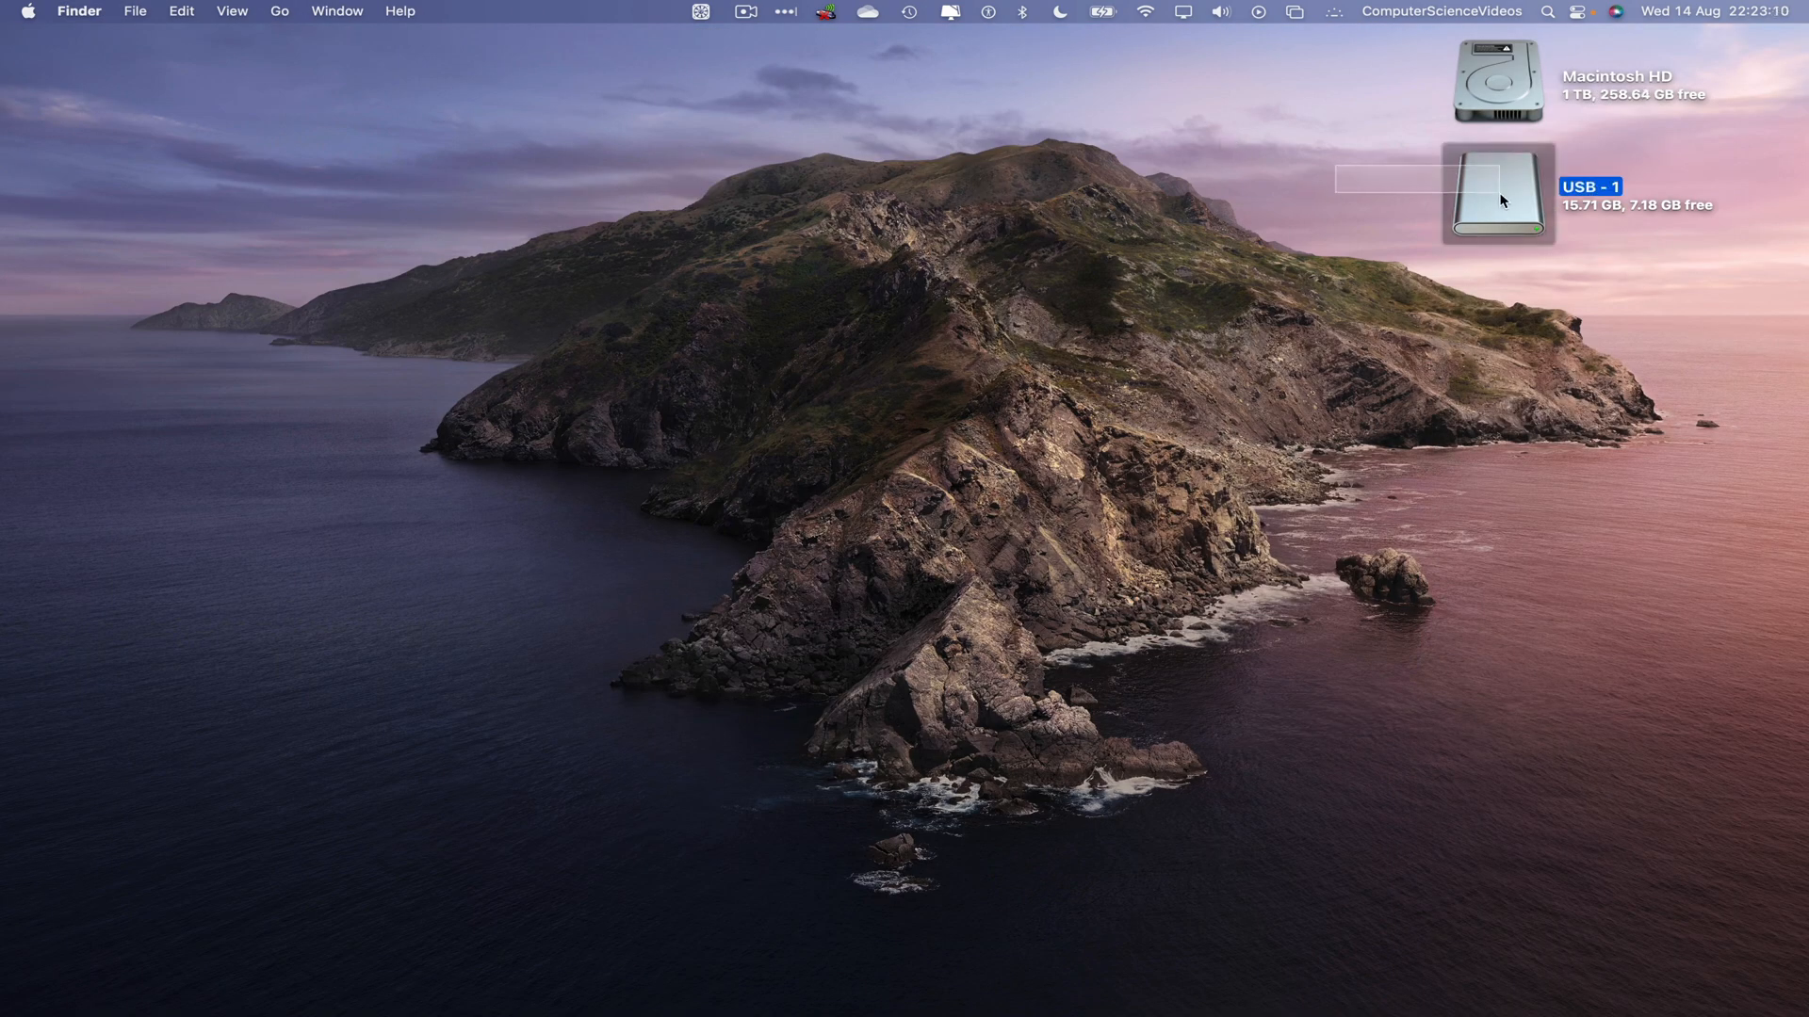
Step: Eject 'USB - 1' from its desktop icon's context menu
right_click(1497, 194)
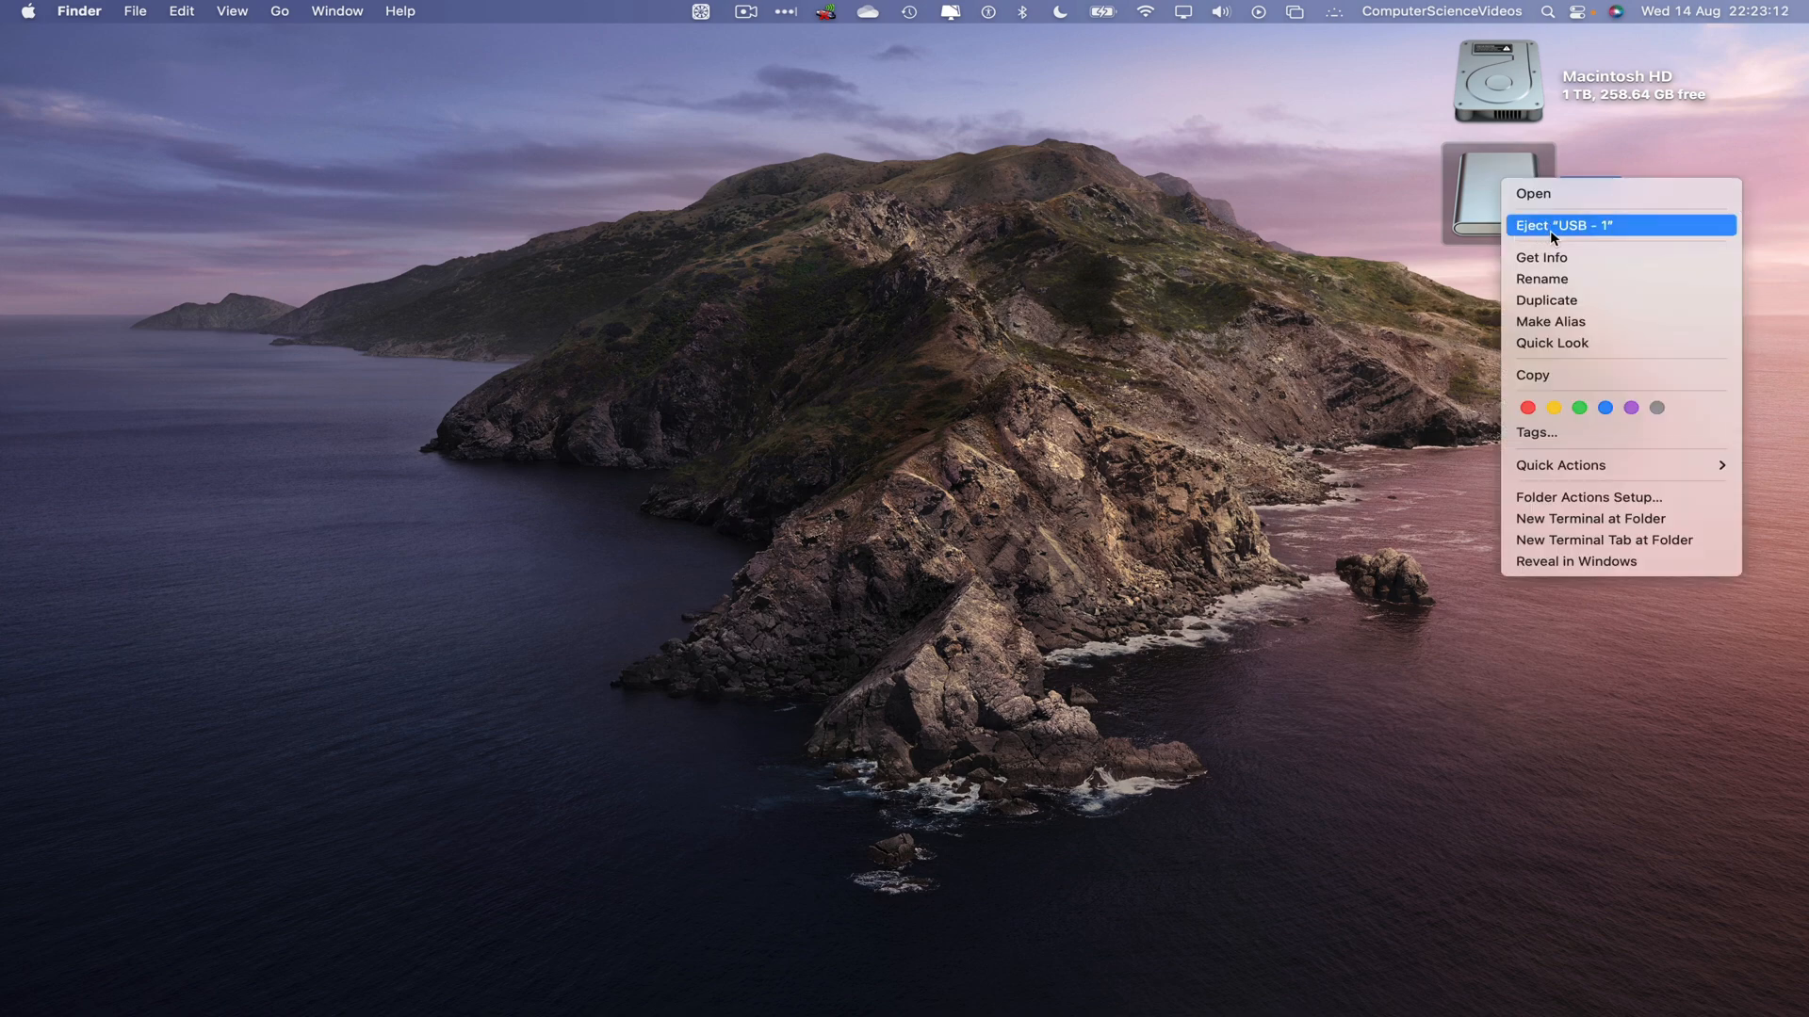
left_click(1562, 224)
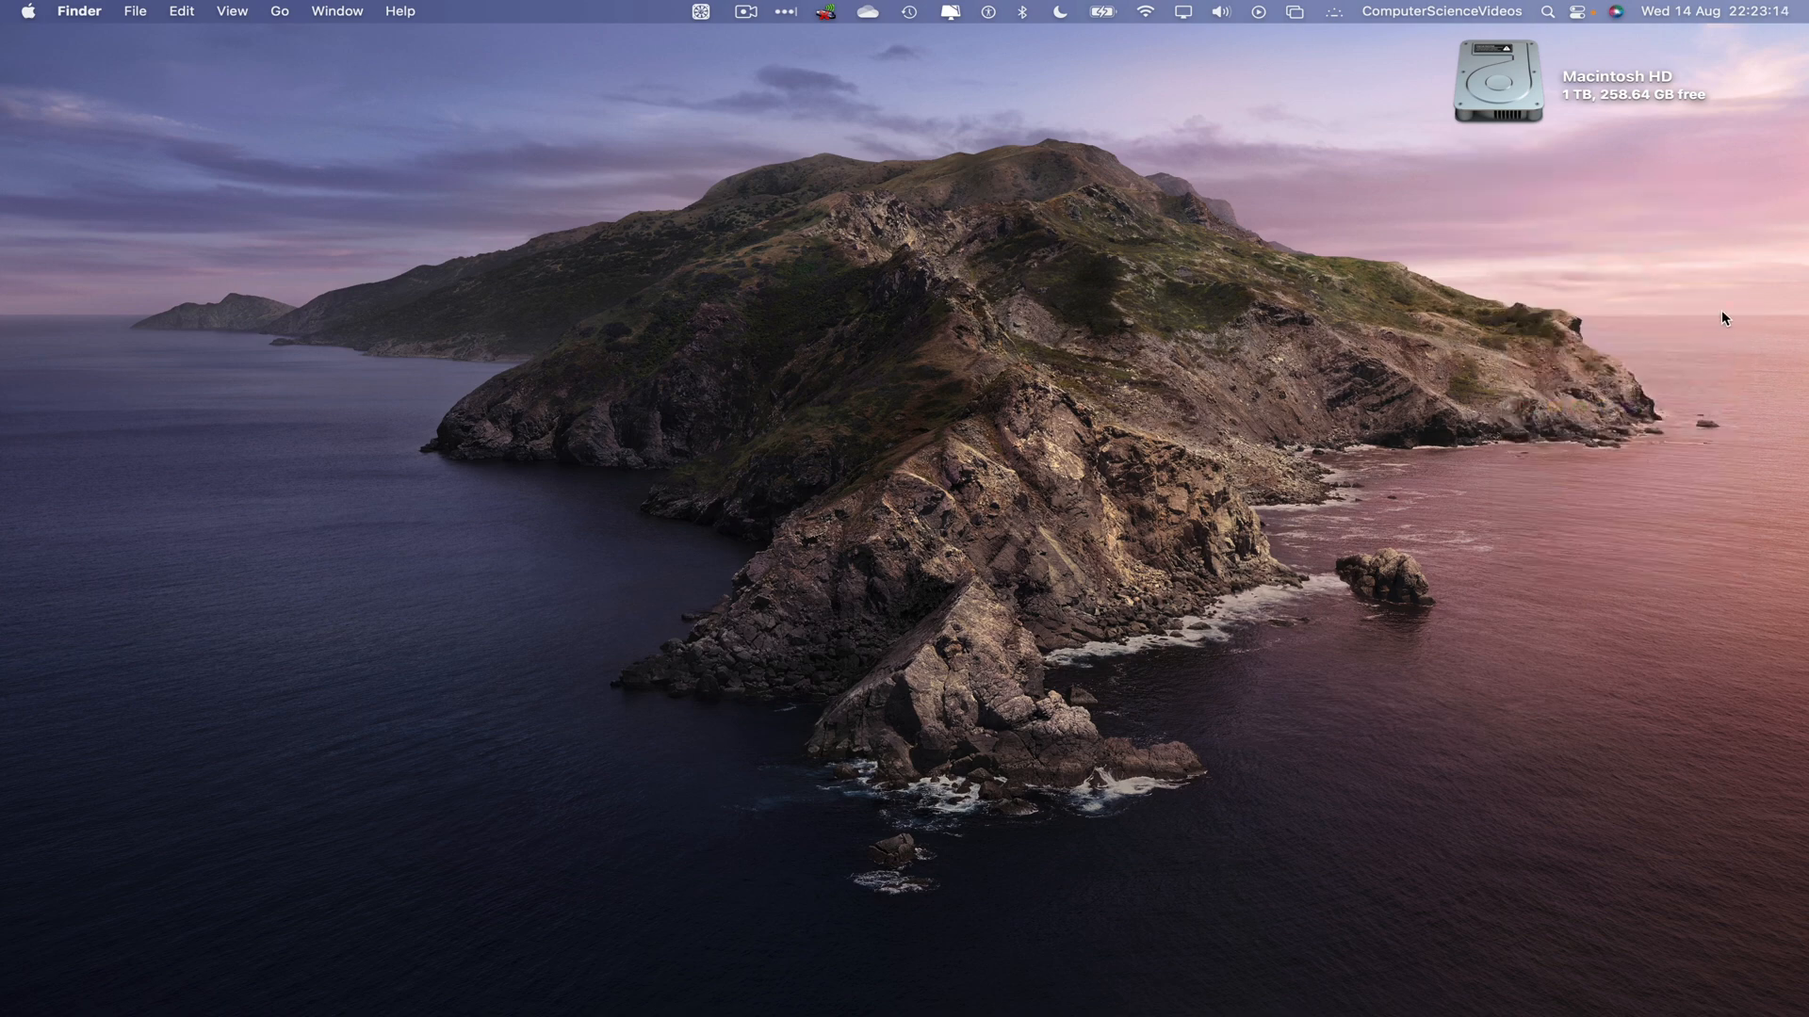